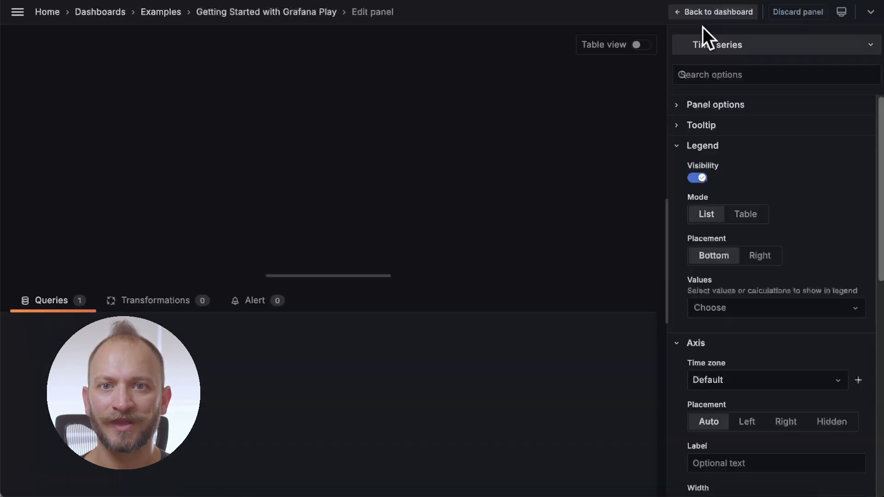
- Switch the new panel to the Canvas visualization and collapse the Layer settings
type("ca")
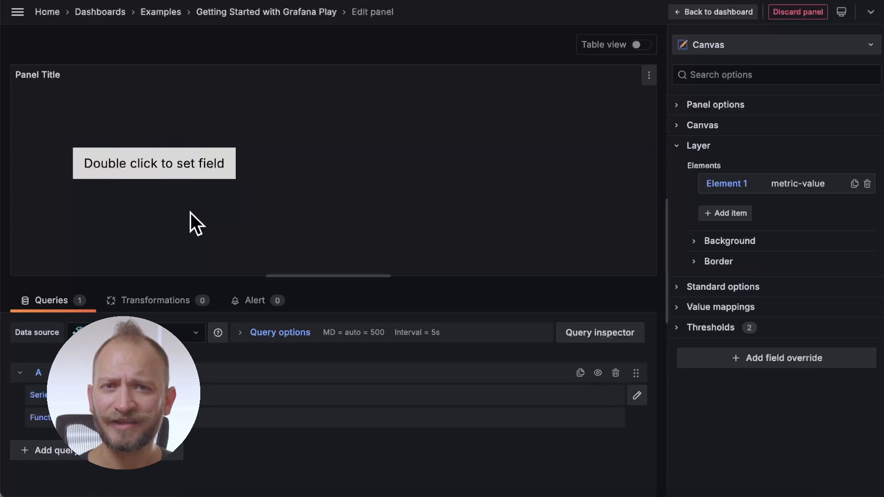
mouse_move(507, 194)
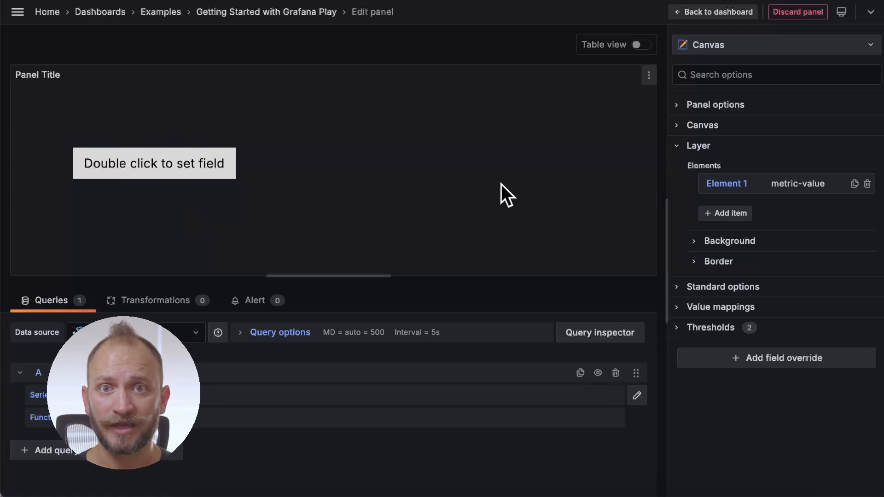
mouse_move(386, 172)
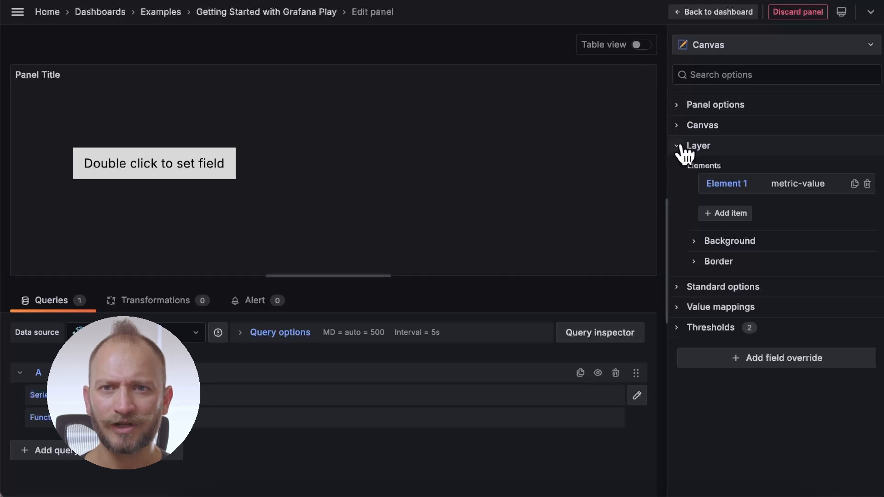
left_click(714, 105)
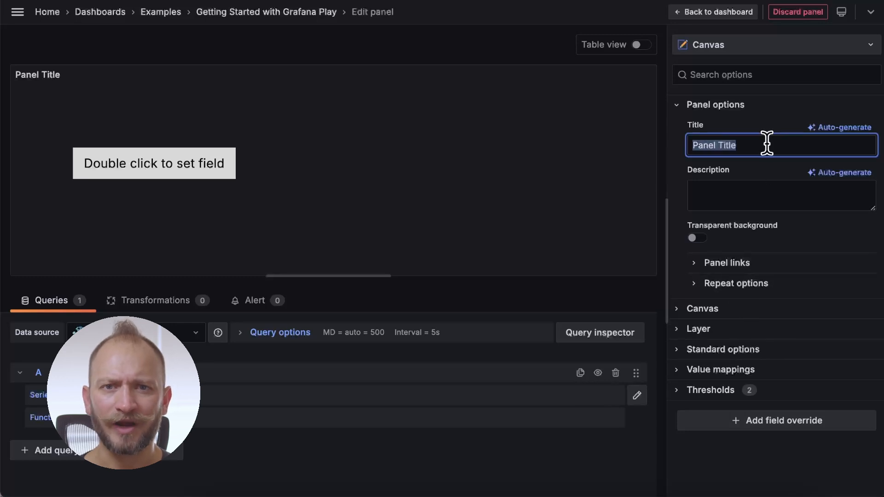
- Enter 'My first canvas panel' as the title under Panel options
type("My first canvas panel")
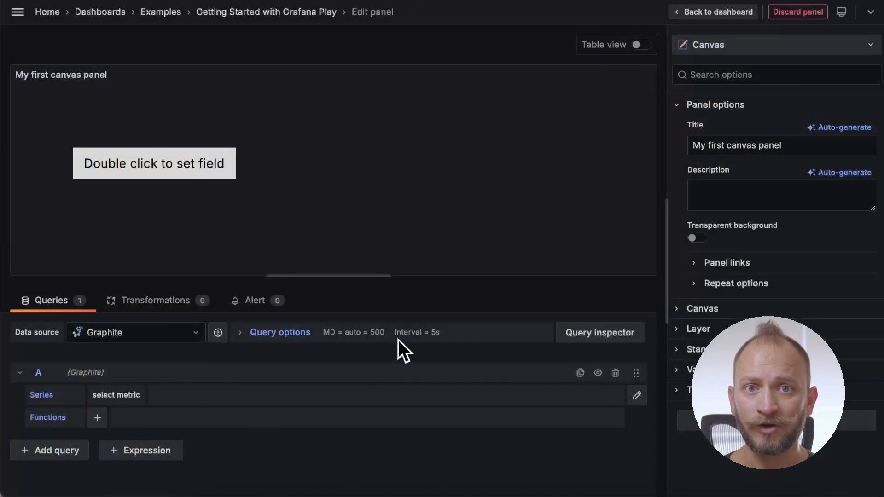
- Change the query's data source from Graphite to gdev-testdata
left_click(135, 332)
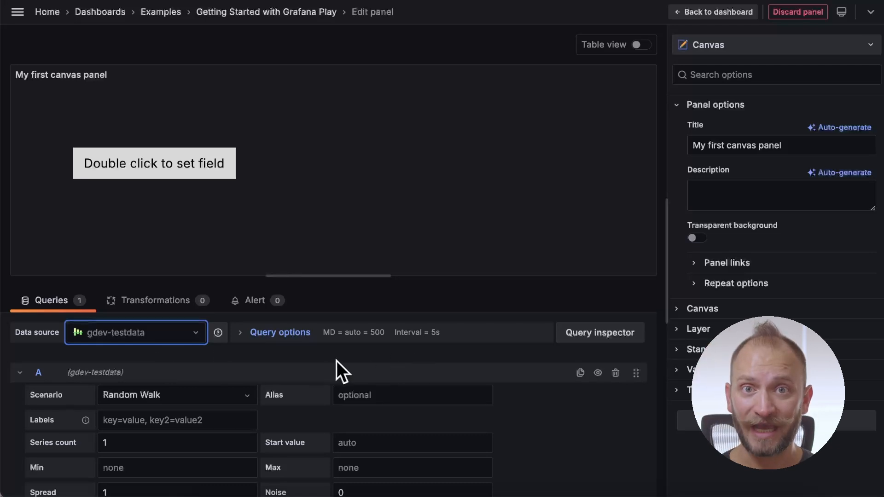
mouse_move(261, 371)
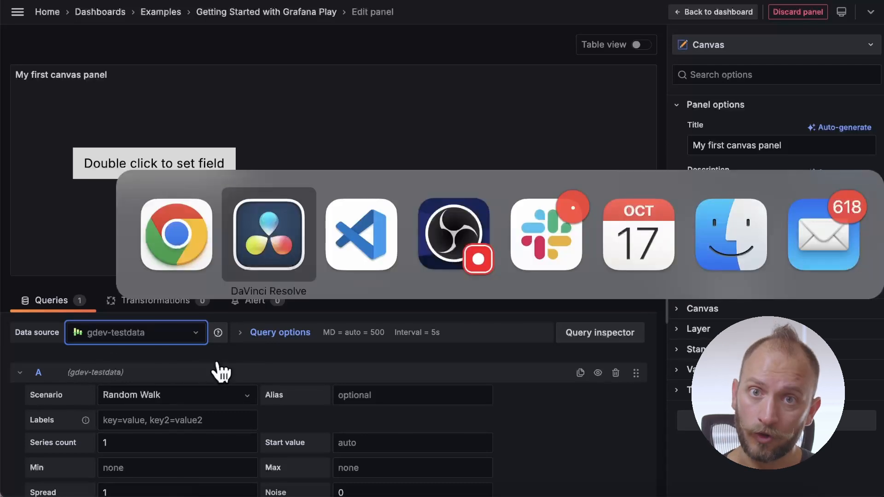
left_click(361, 236)
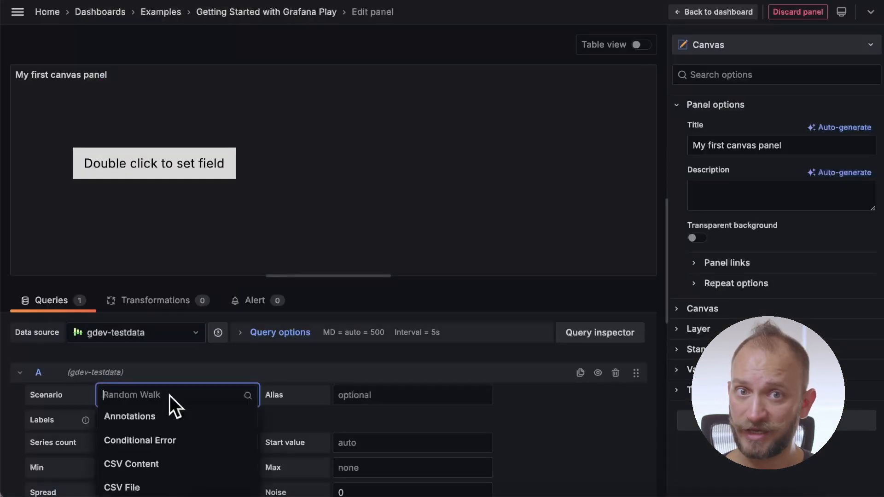
- Load sample rows through the CSV Content scenario and bind the metric element to ColumnValue
left_click(130, 463)
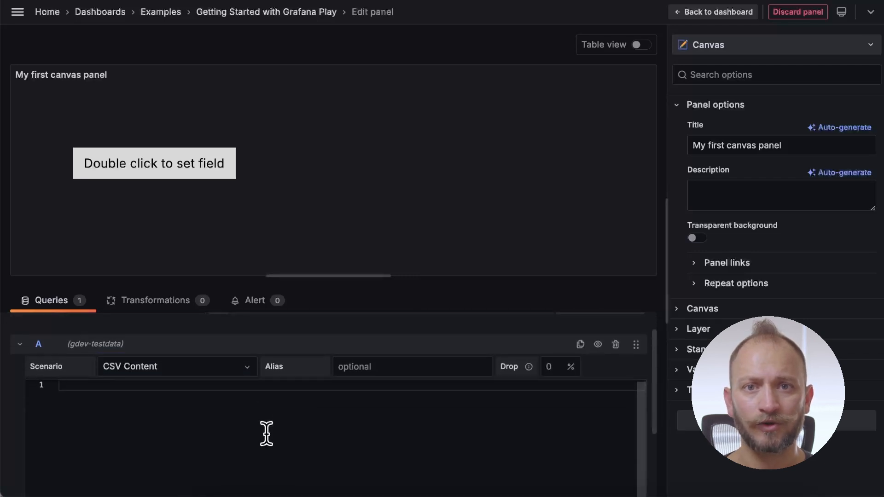
type("ColumnName, ColumnValue1, ColumnValue")
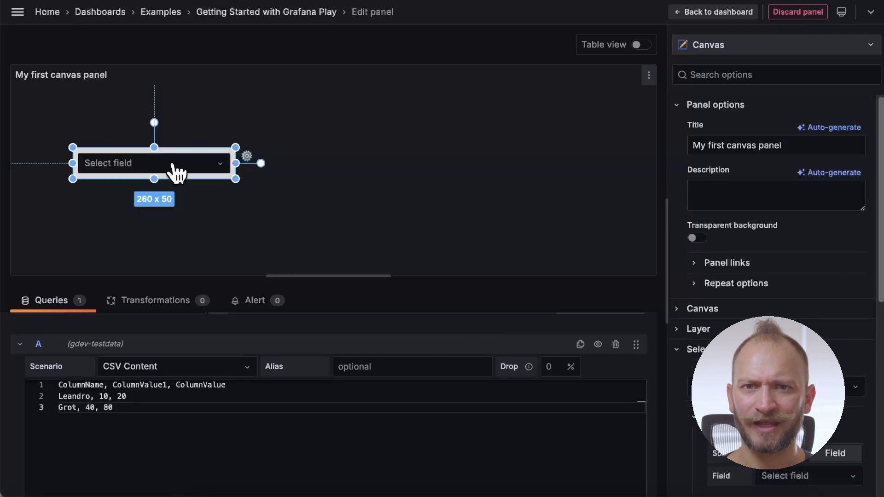
left_click(149, 163)
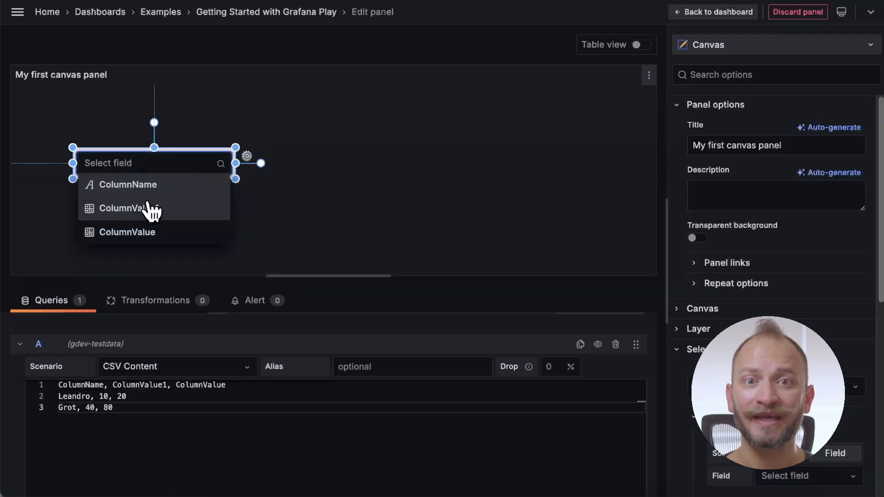
left_click(128, 208)
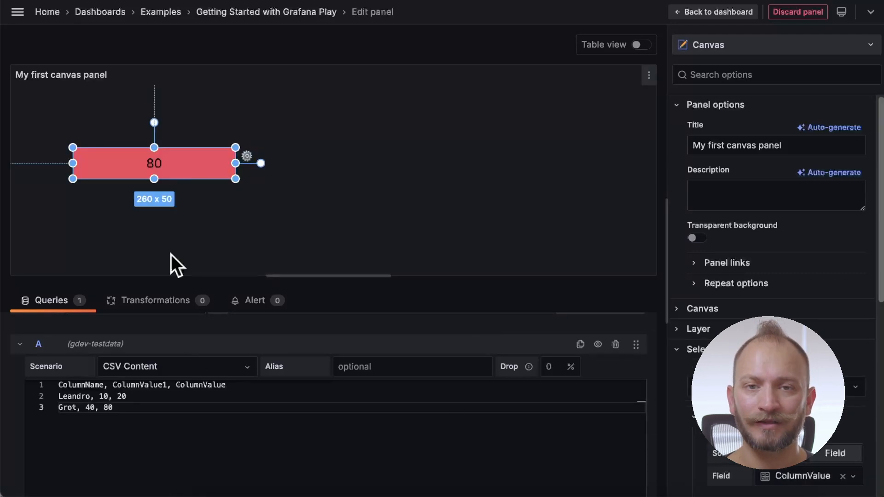
left_click(112, 407)
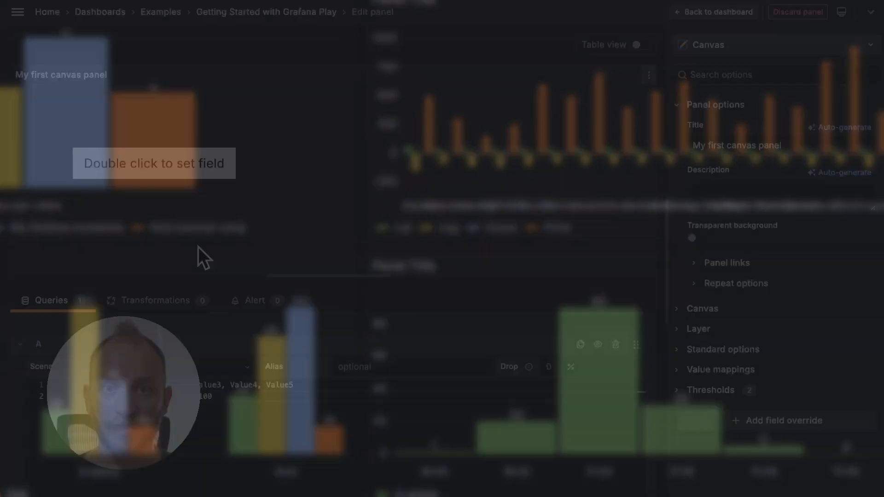
- Revise the CSV data and select the metric element to reveal its connection anchors
left_click(152, 110)
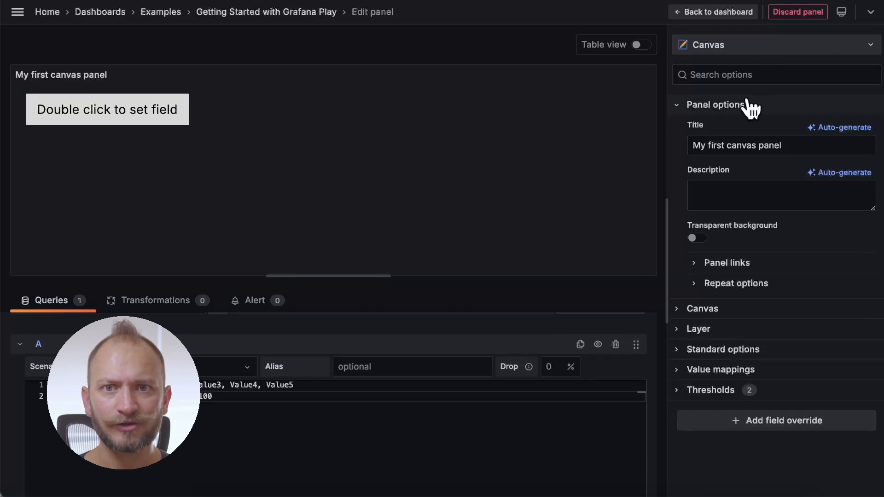
mouse_move(675, 120)
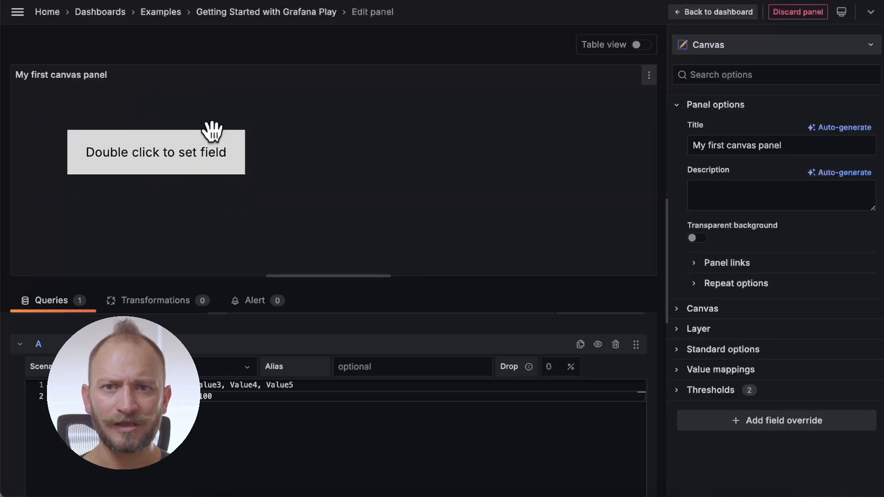
left_click(156, 151)
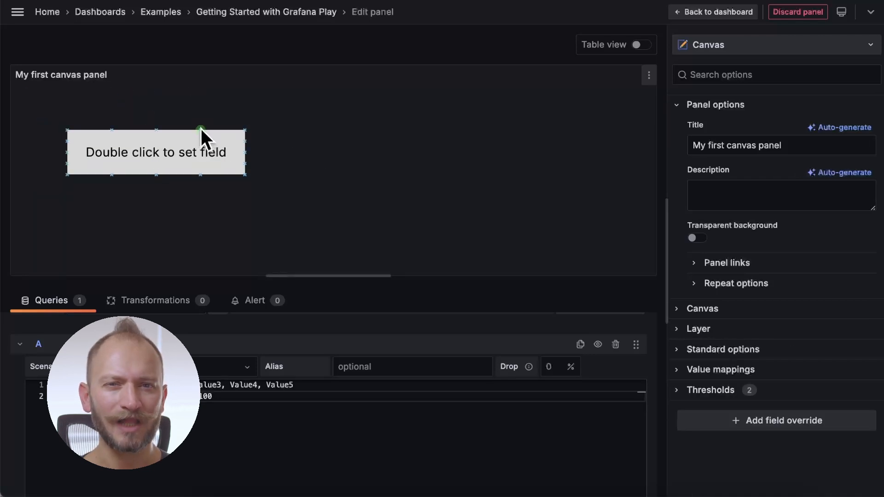
mouse_move(169, 115)
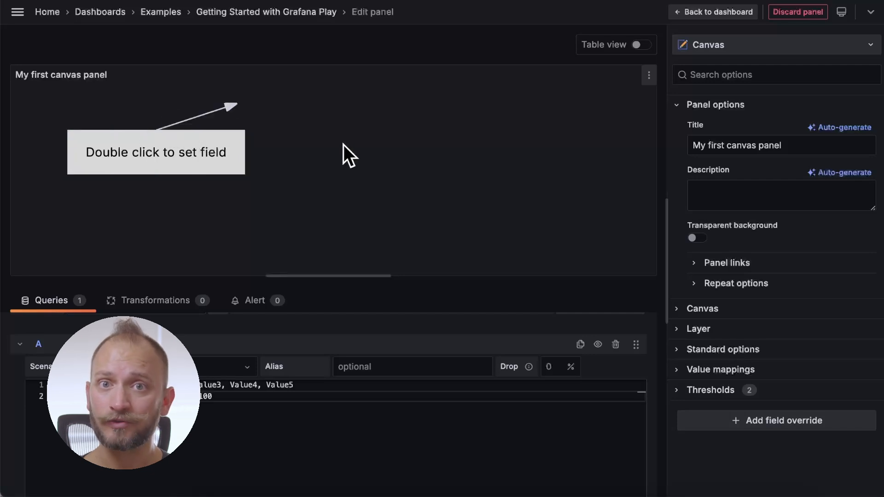
- Set the canvas background to the purple pipes image p6, then enter the ocean GIF URL
right_click(350, 155)
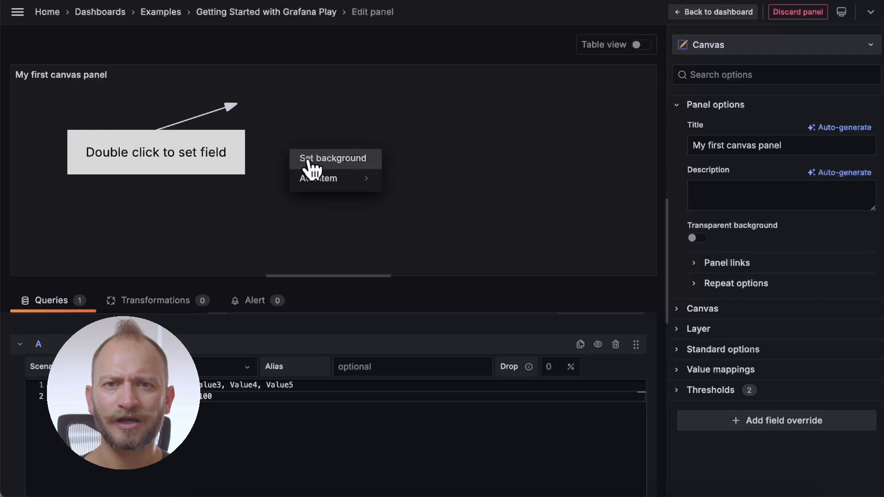
mouse_move(318, 179)
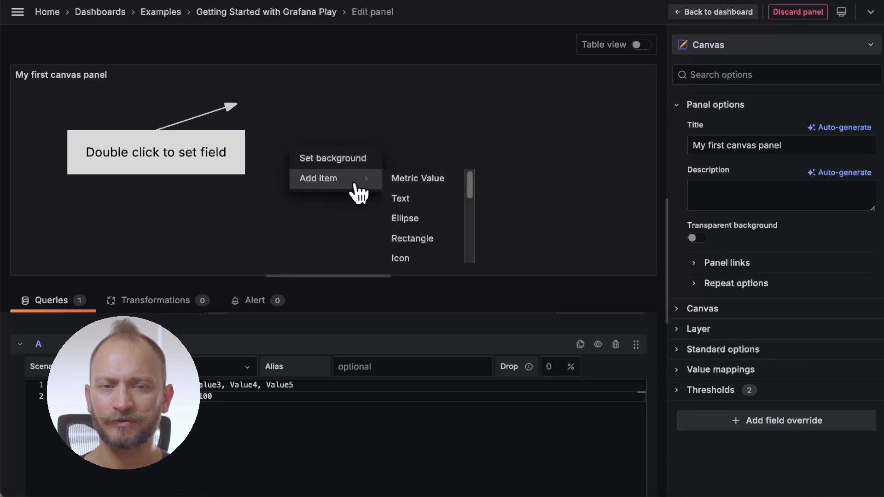
left_click(333, 158)
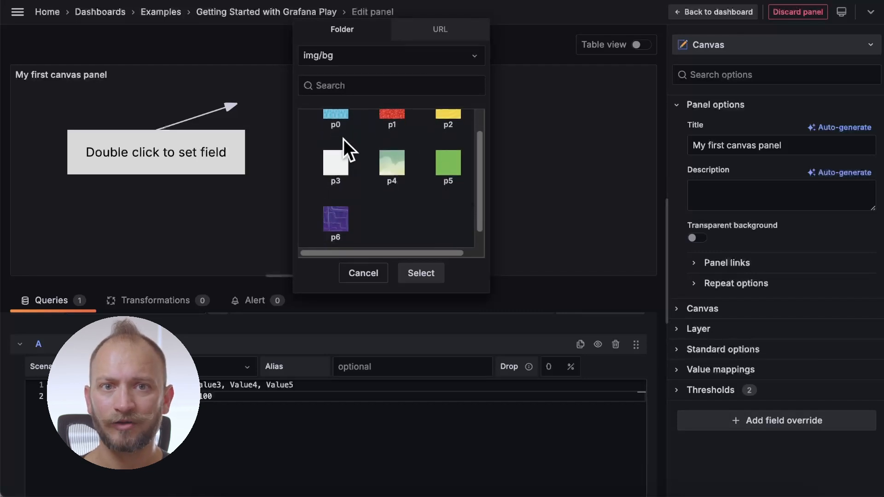
left_click(336, 223)
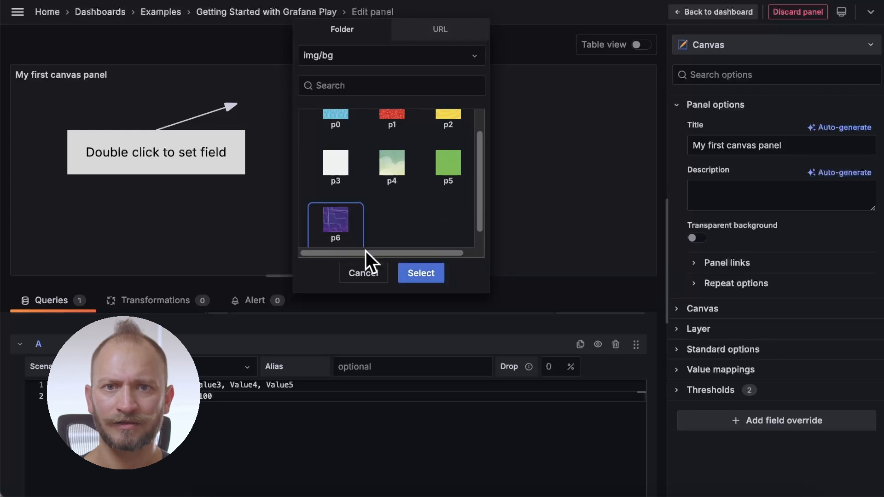
left_click(420, 273)
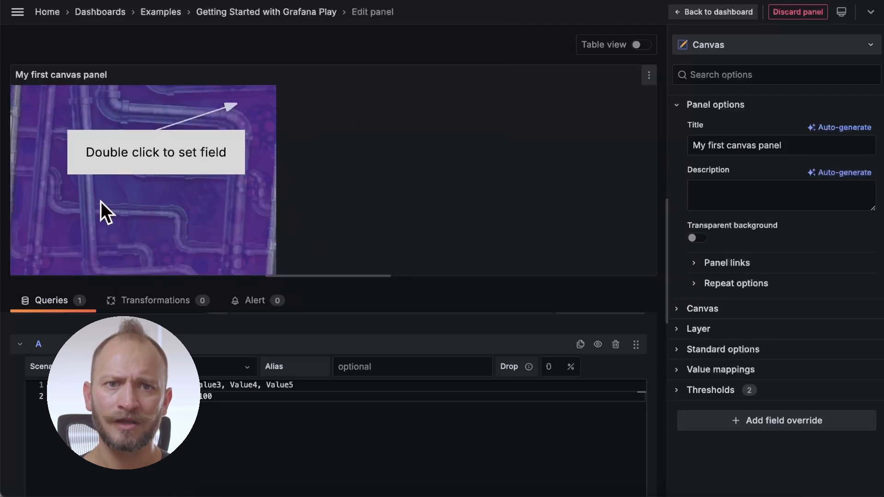
mouse_move(47, 231)
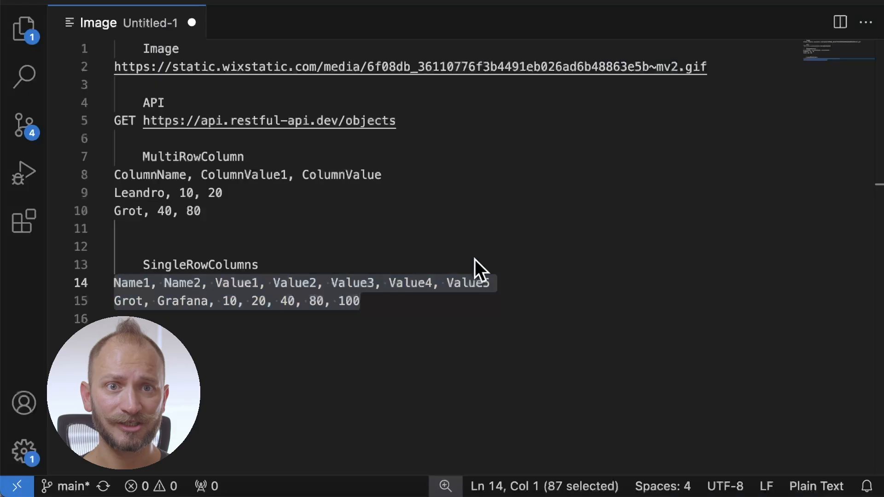
left_click(136, 67)
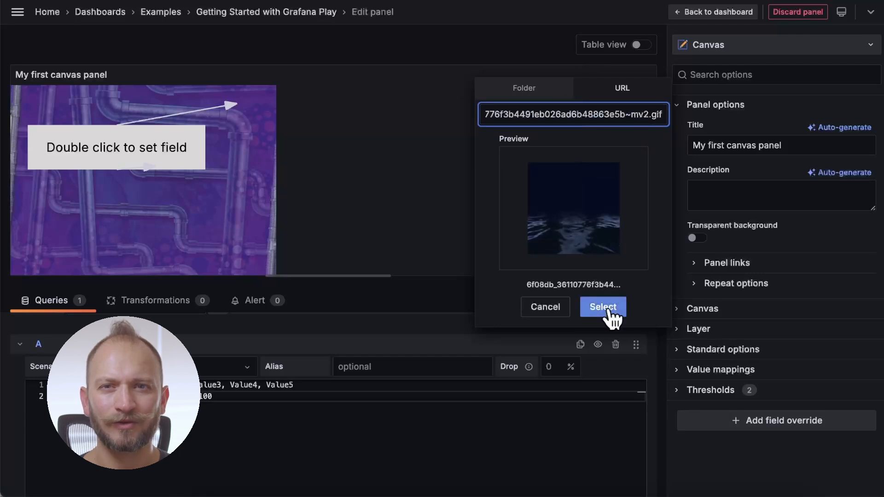
- Apply the ocean GIF as the canvas background and expand the Canvas settings
left_click(603, 306)
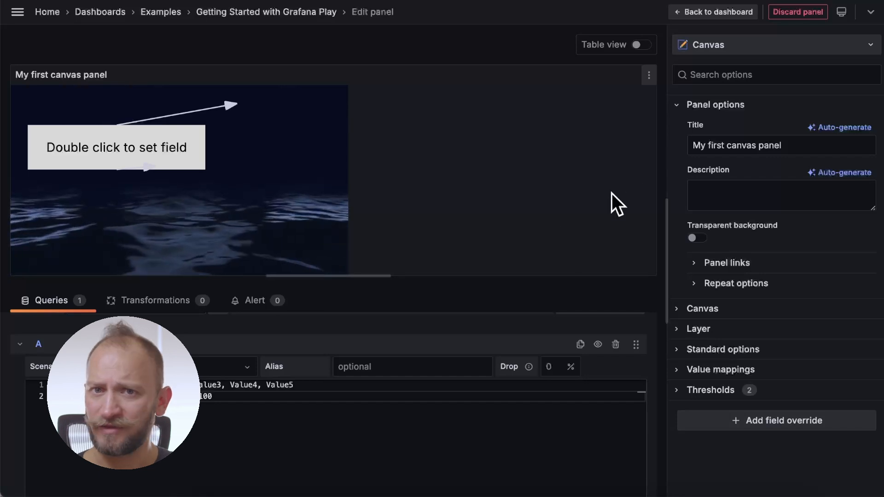
left_click(702, 125)
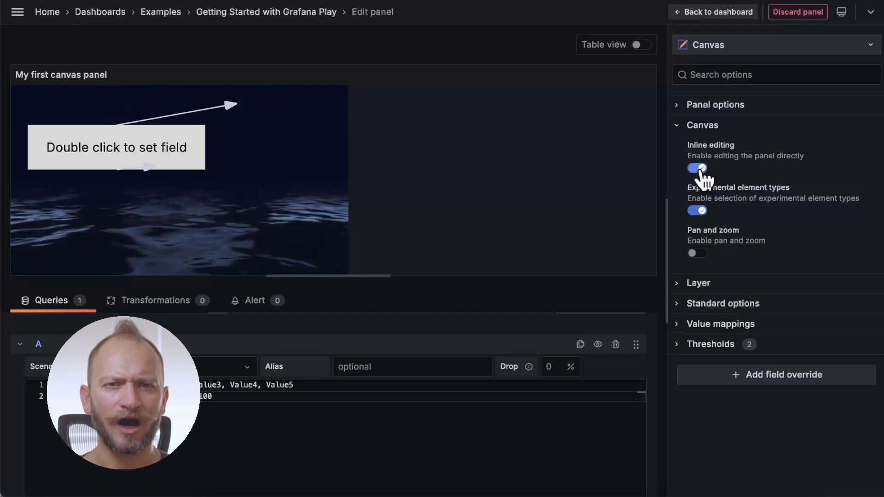
left_click(697, 168)
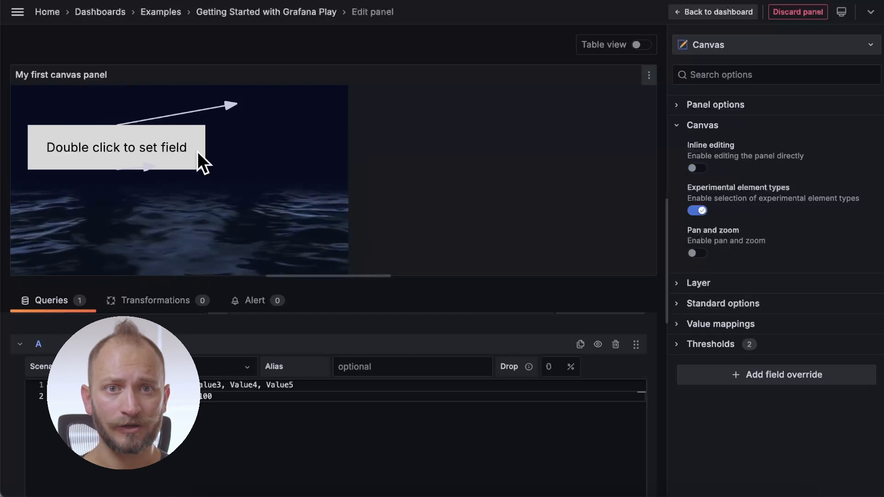
mouse_move(648, 262)
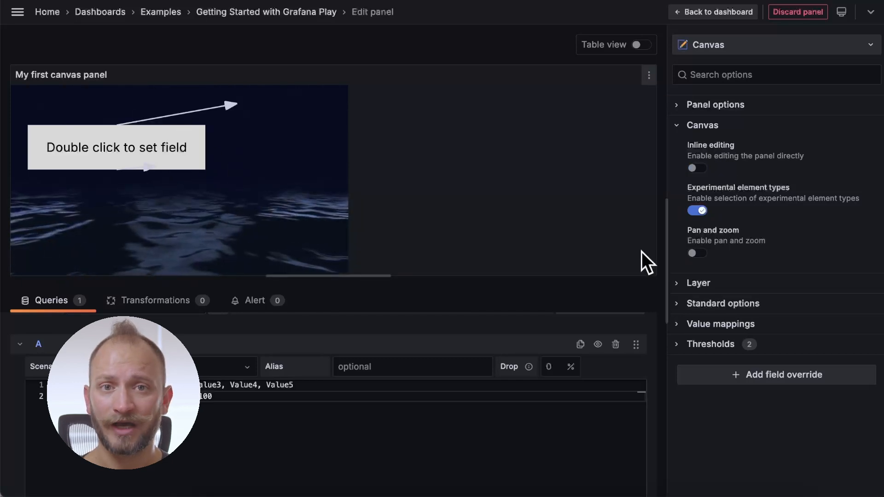
left_click(696, 168)
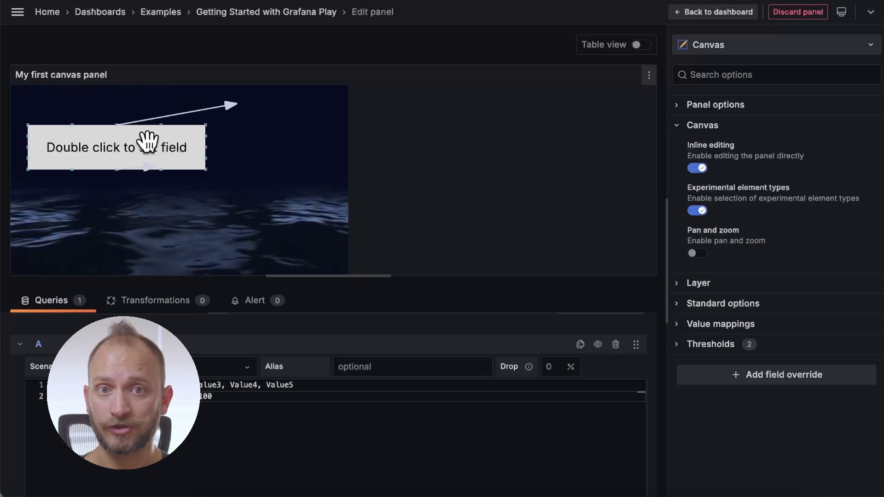
left_click(113, 151)
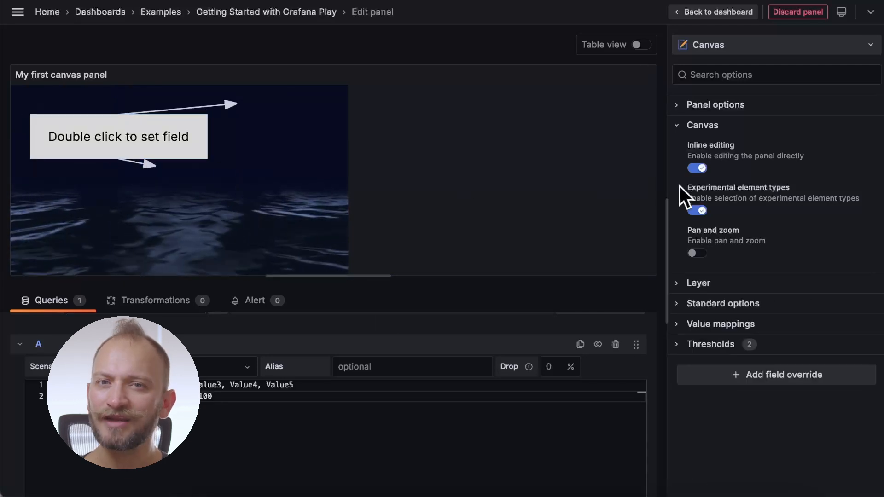
left_click(697, 168)
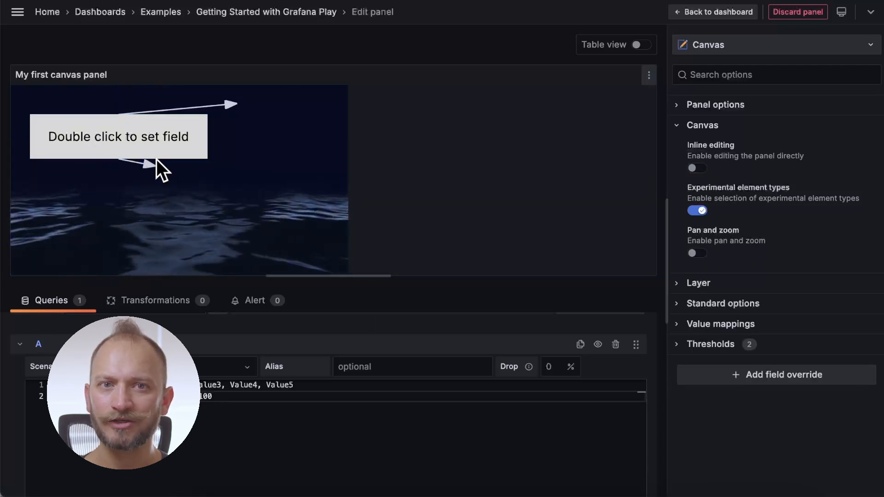
left_click(696, 168)
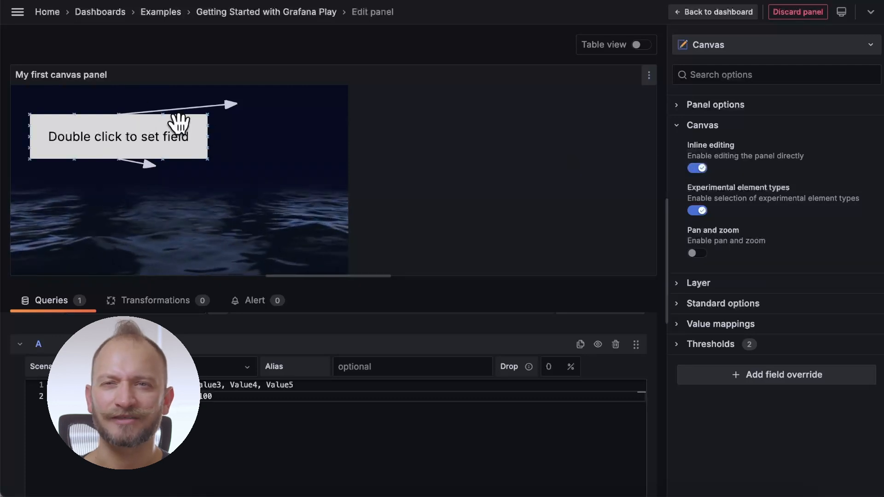
mouse_move(649, 226)
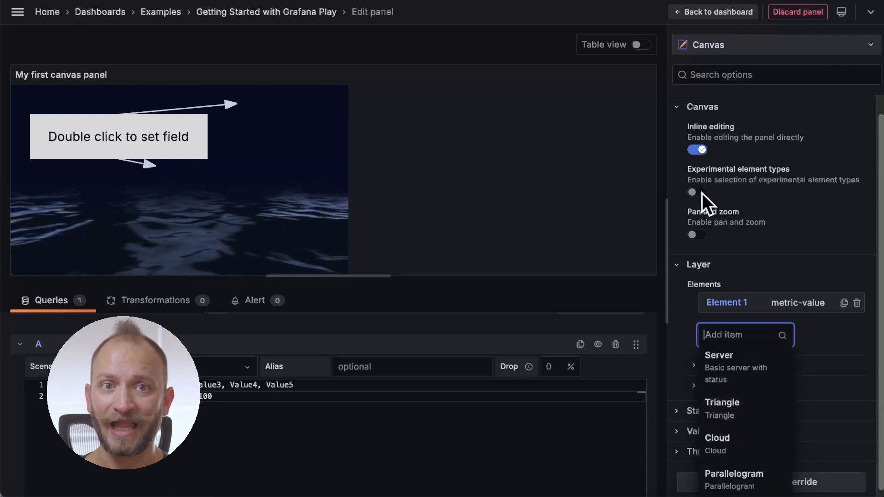
left_click(697, 192)
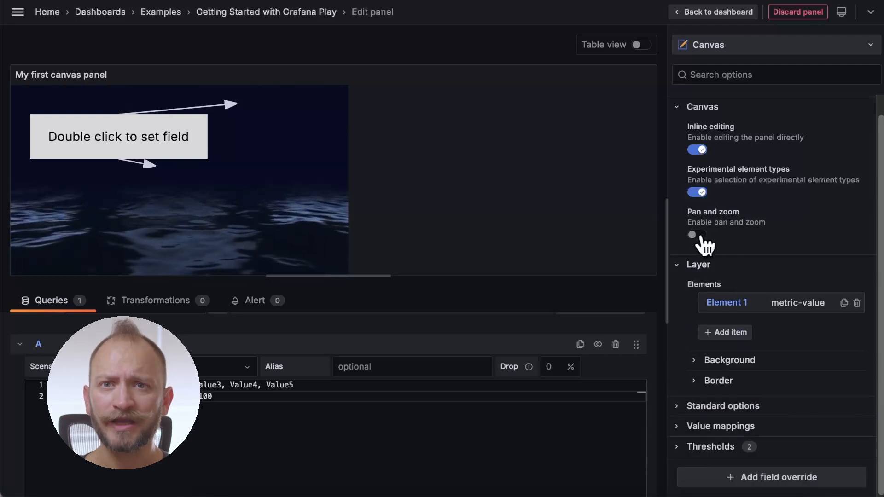
left_click(697, 234)
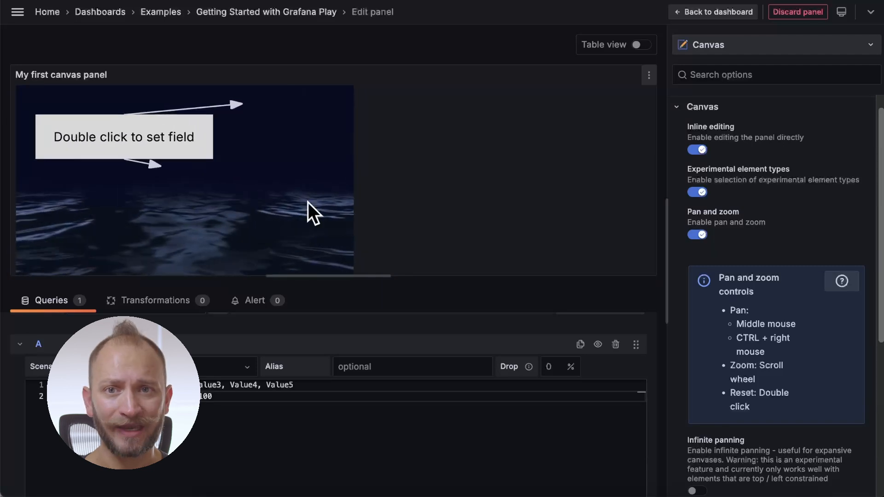
scroll("down", 3)
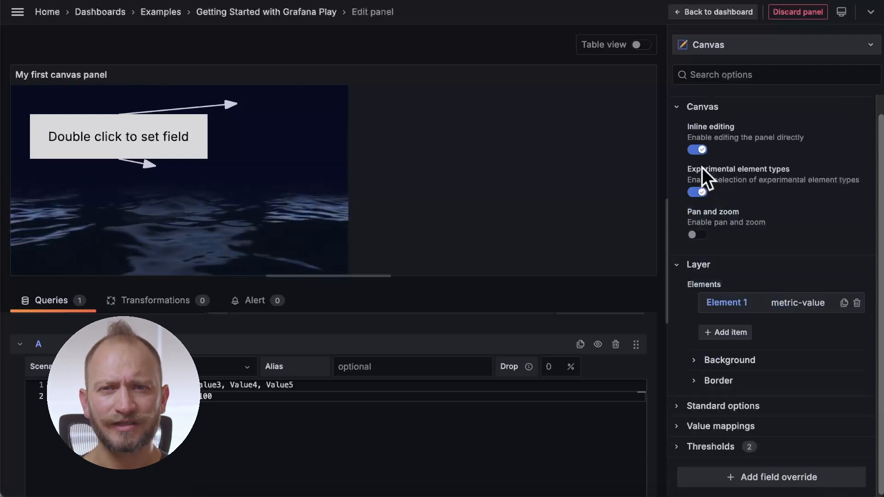
mouse_move(767, 258)
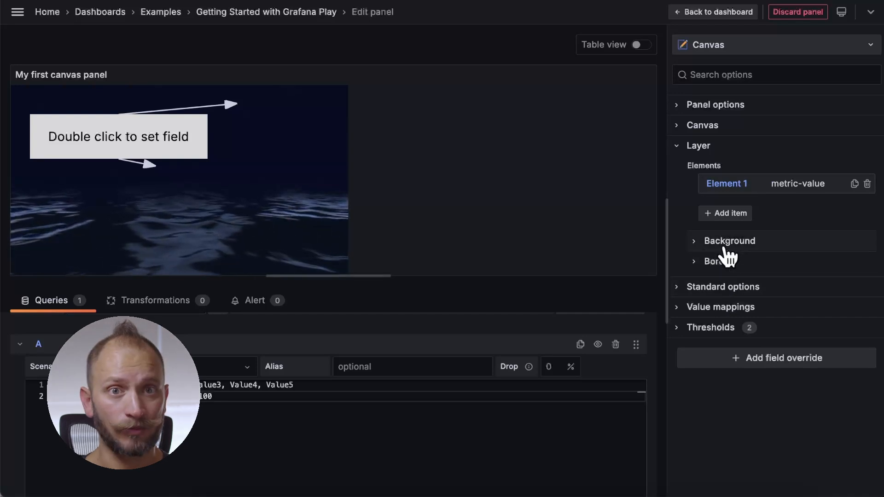
- Remove the layer background image and give it a yellow fixed colour
left_click(729, 240)
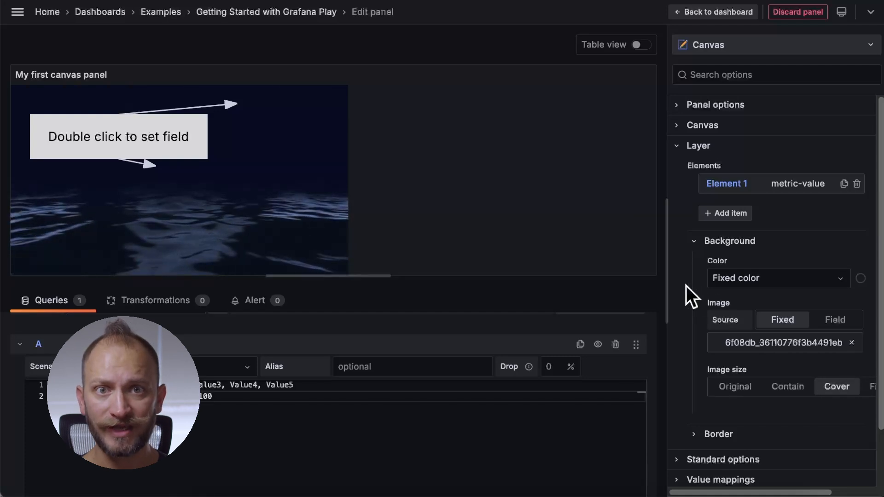
left_click(851, 342)
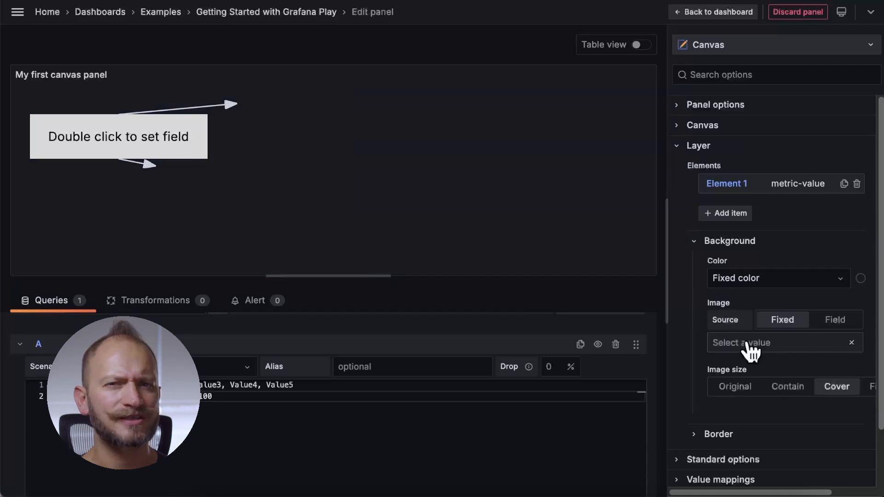
left_click(778, 279)
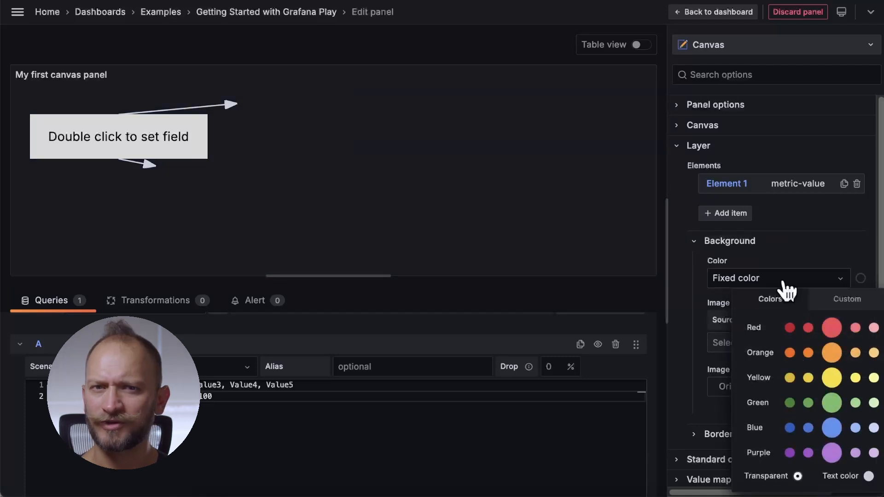
left_click(829, 377)
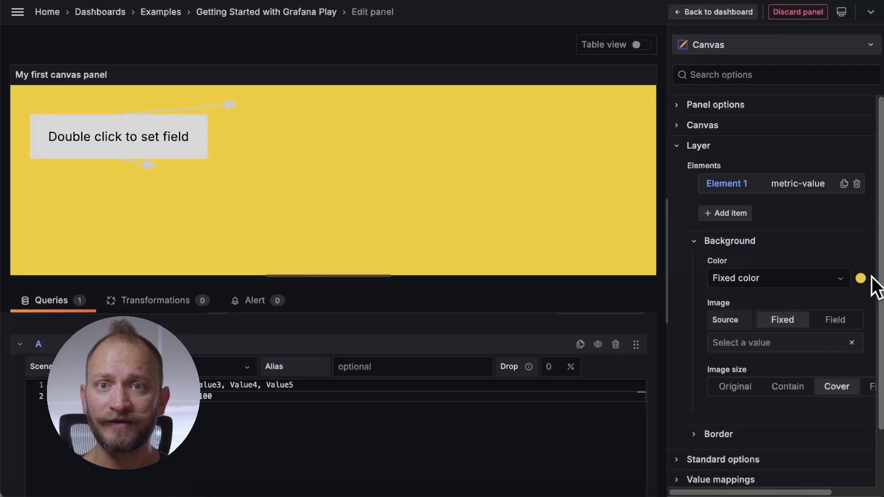
mouse_move(803, 356)
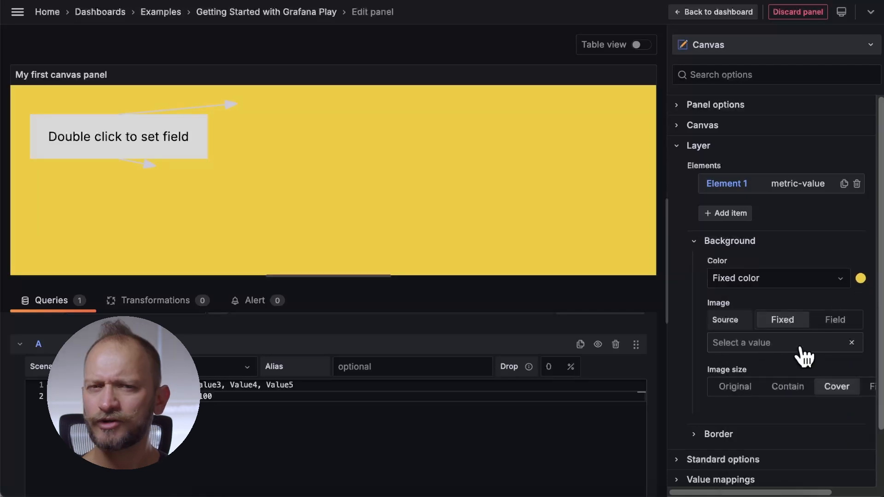
- Try the p6 purple pipes image scaled to fit, then restore the ocean image
left_click(783, 342)
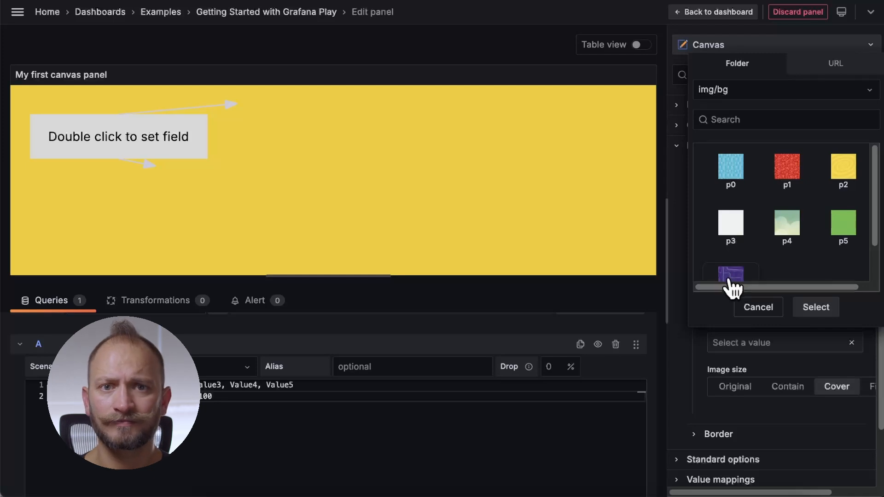
left_click(730, 275)
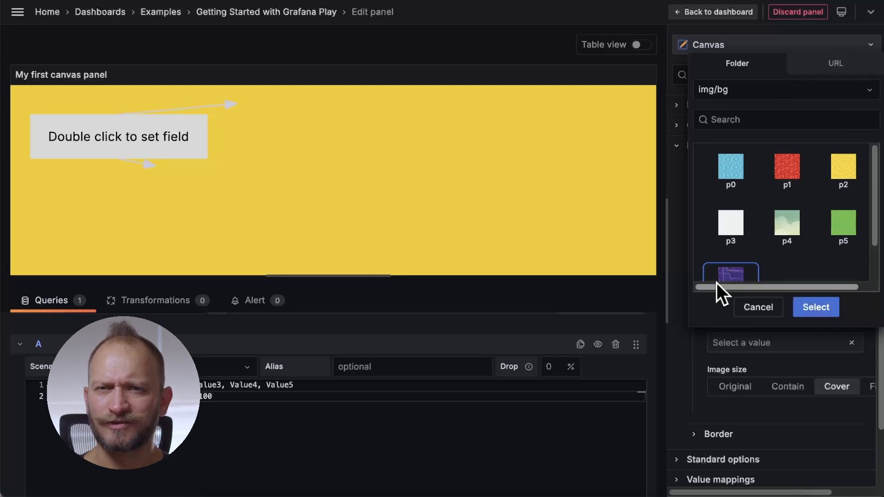
left_click(814, 308)
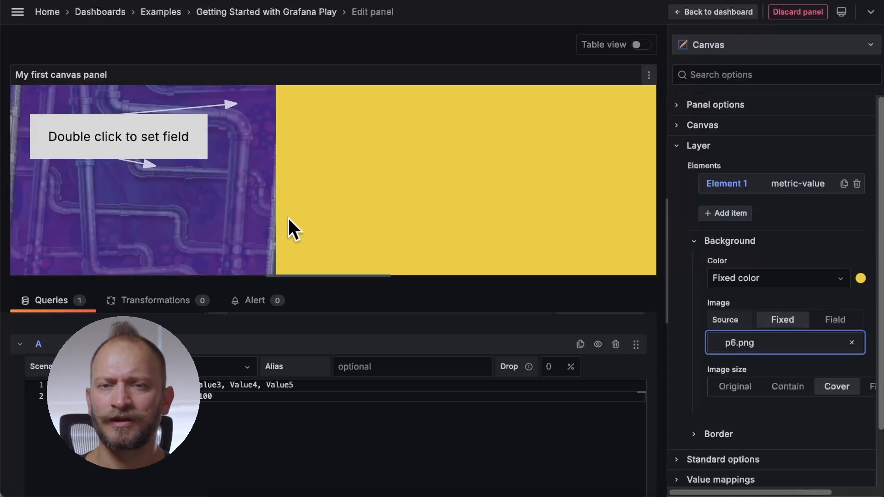
mouse_move(731, 389)
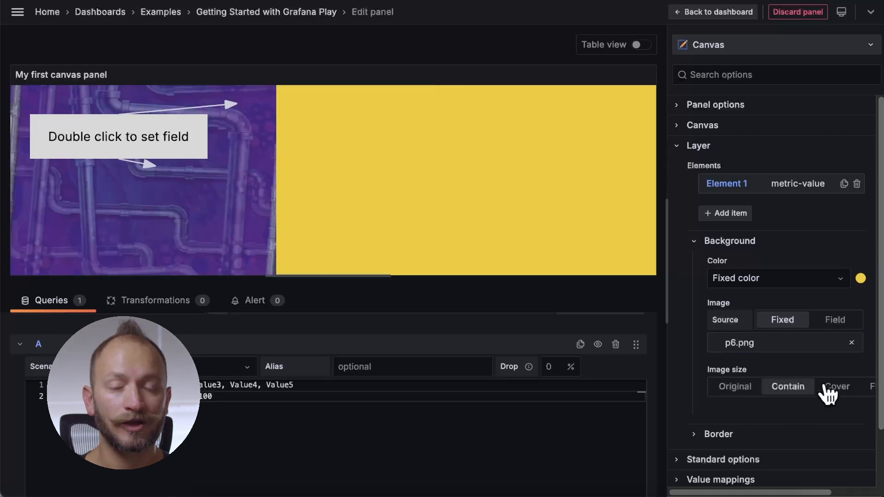
left_click(836, 386)
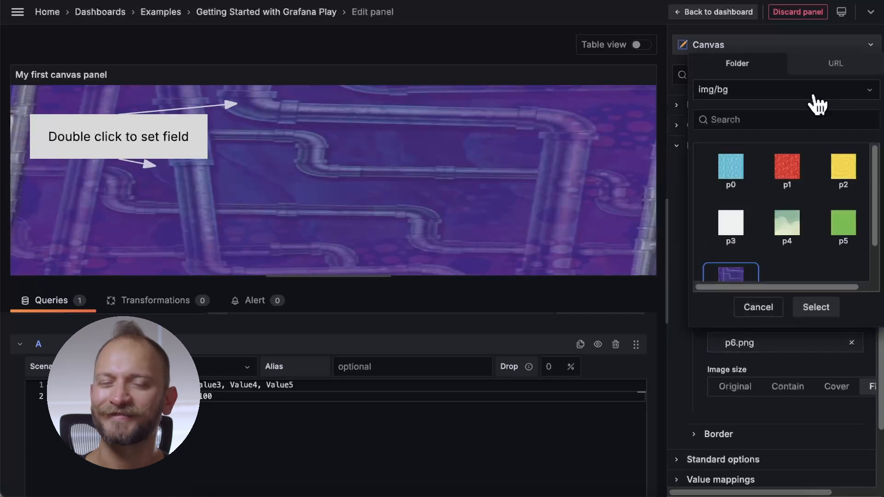
left_click(758, 307)
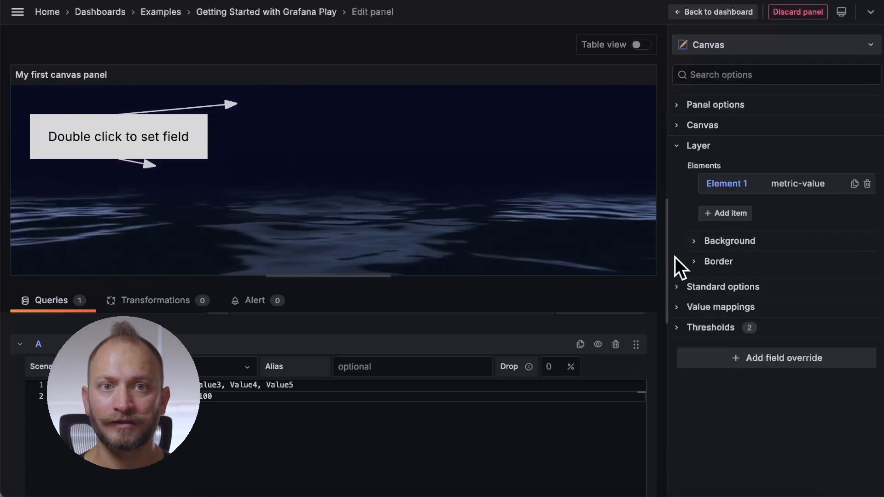
left_click(718, 261)
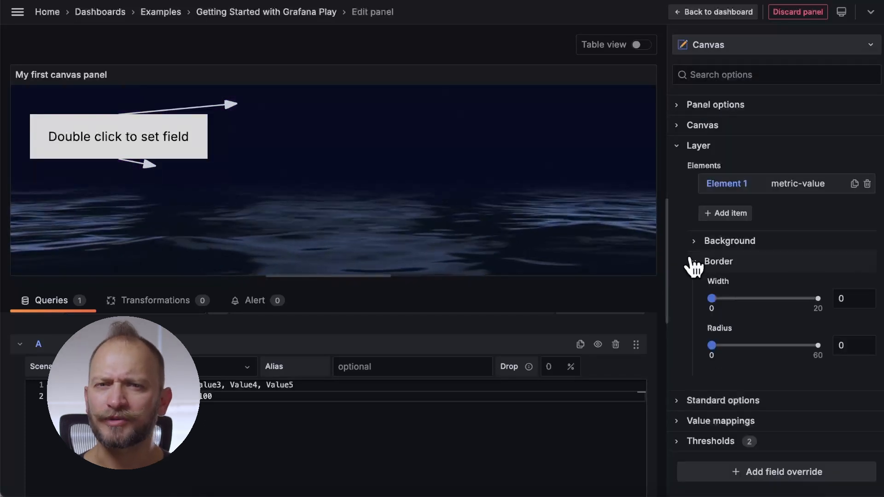
left_click(718, 261)
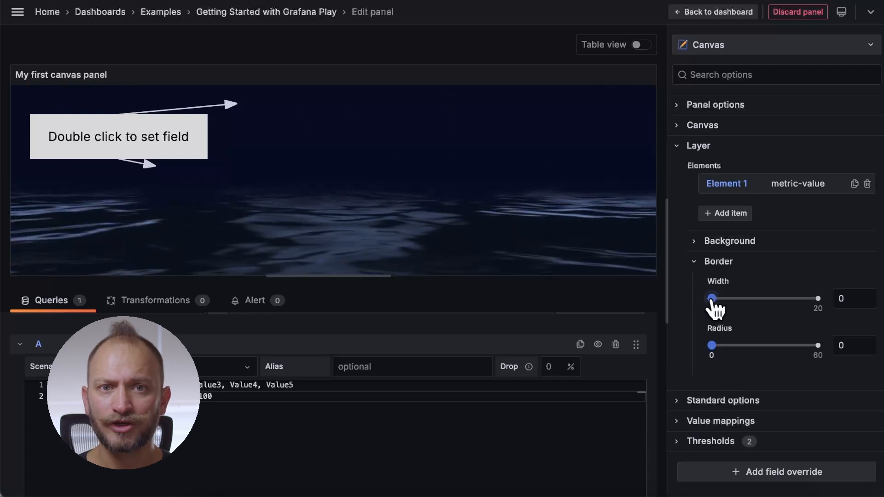
left_click_drag(712, 299, 772, 298)
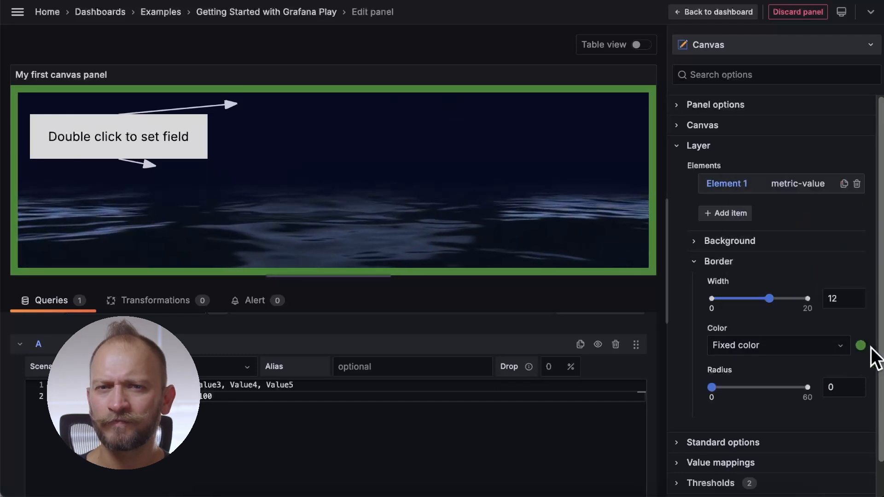
left_click_drag(769, 299, 726, 298)
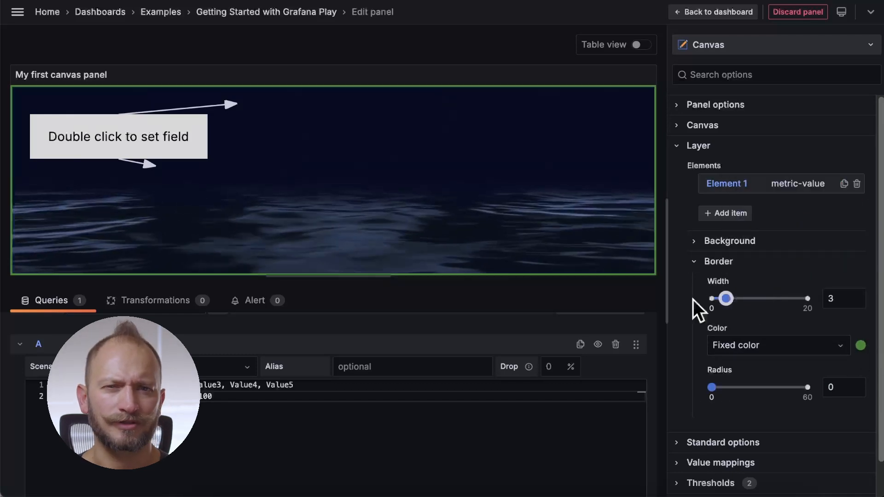
left_click(719, 261)
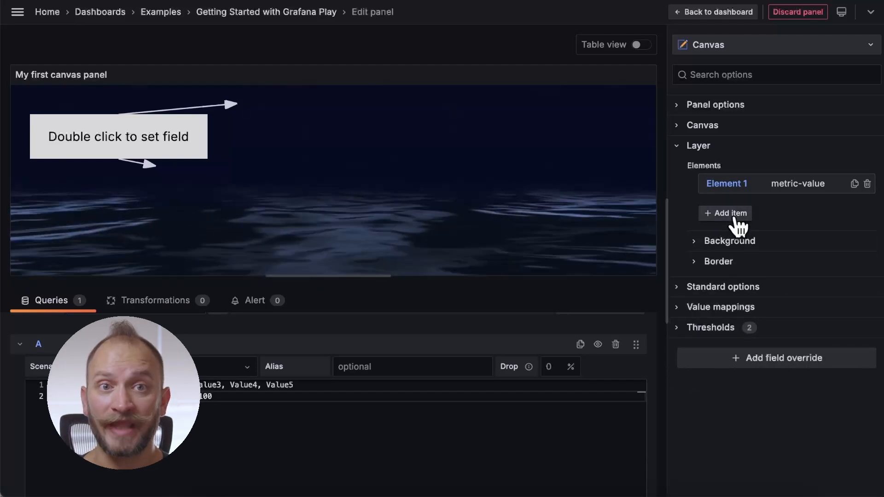
- Add a Metric value element as Element 2, then select Element 1
left_click(725, 213)
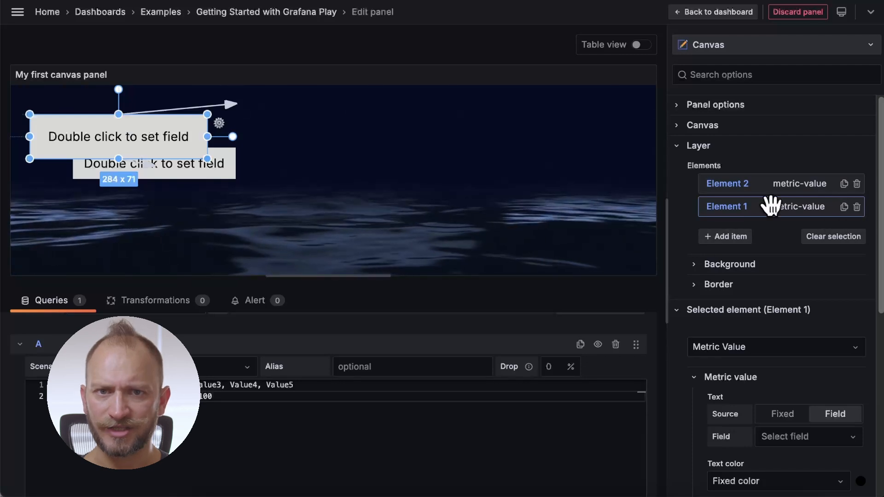
left_click(727, 206)
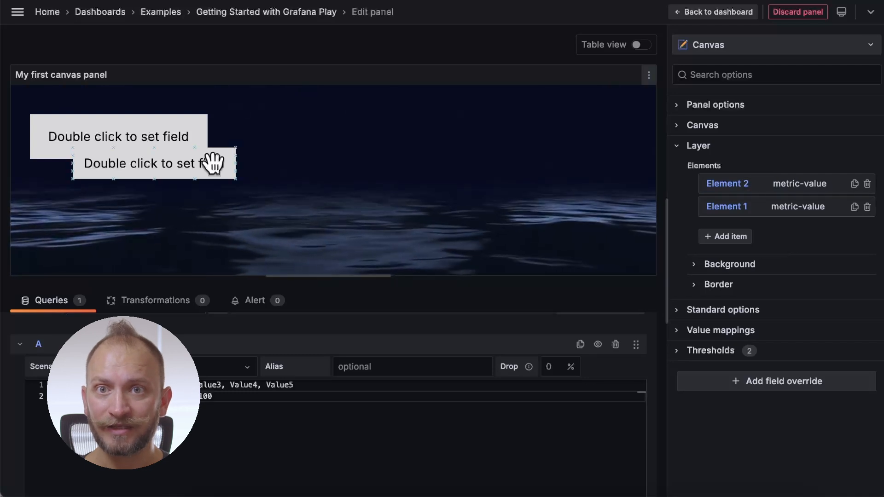
left_click(154, 164)
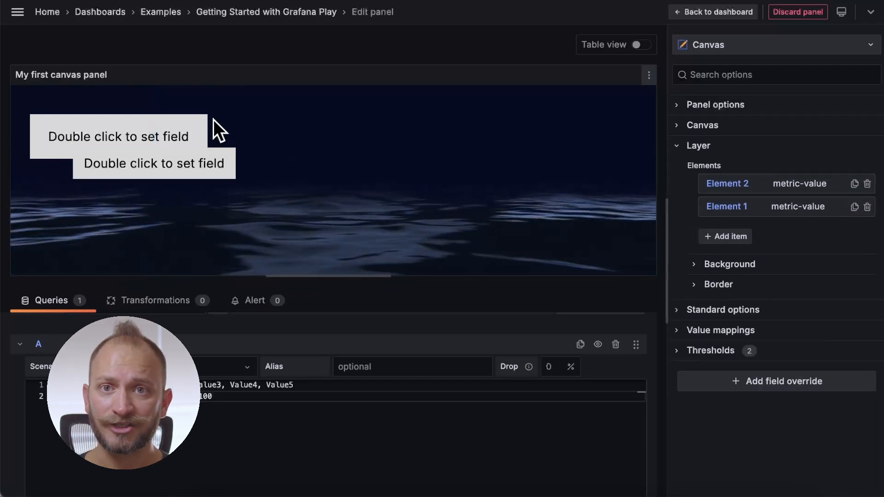
- Drag Element 2 to the right of Element 1 along the canvas top
left_click(154, 163)
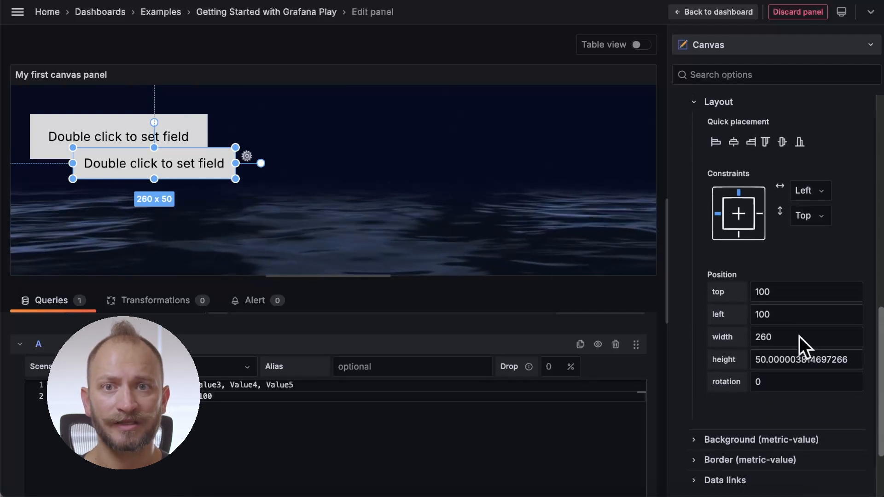
mouse_move(730, 299)
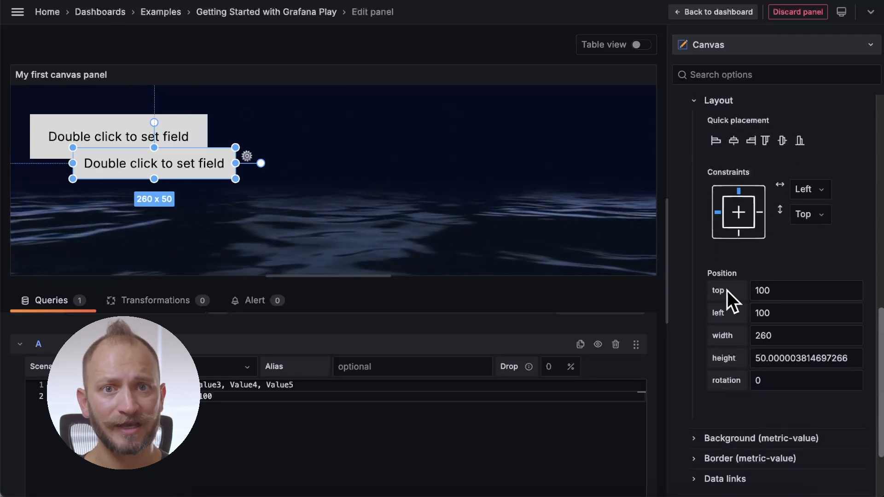
mouse_move(803, 239)
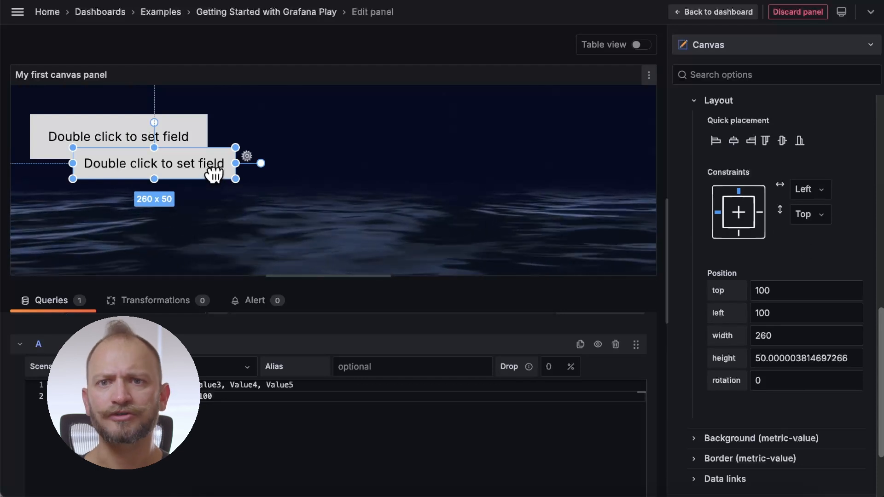
left_click_drag(152, 164, 293, 186)
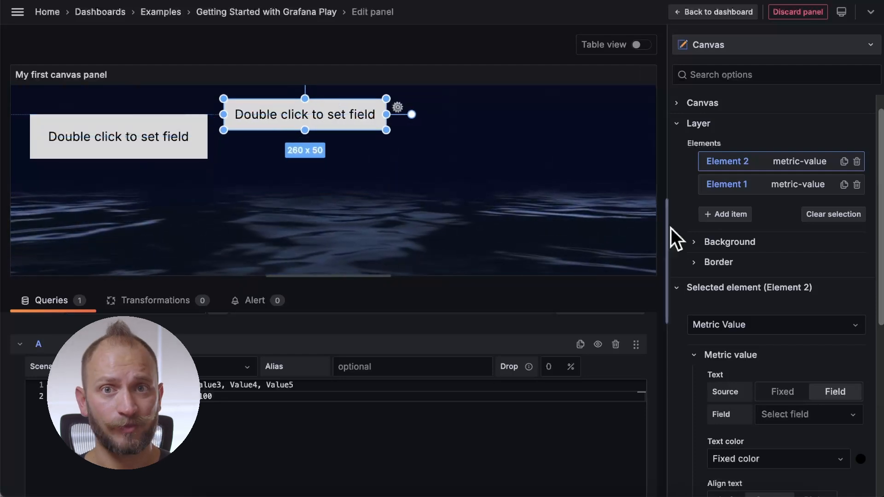
- Add a Rectangle element with border width 10, green colour and corner radius 6
left_click(725, 214)
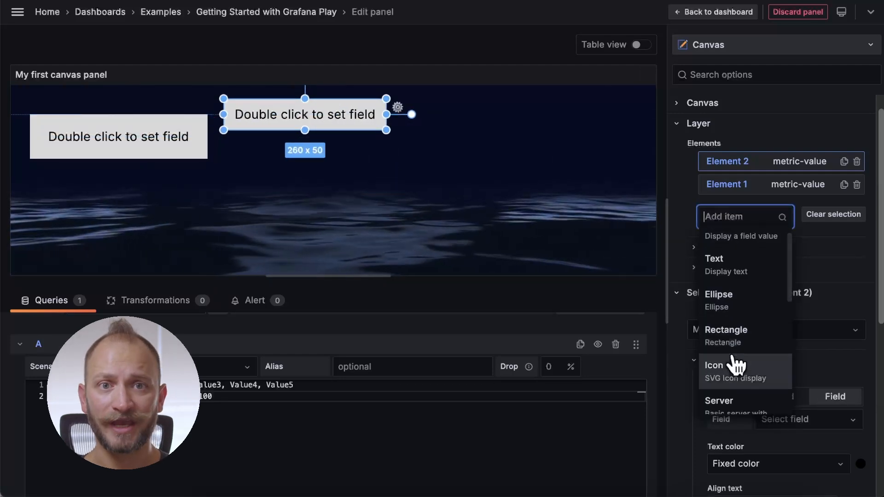
scroll("down", 3)
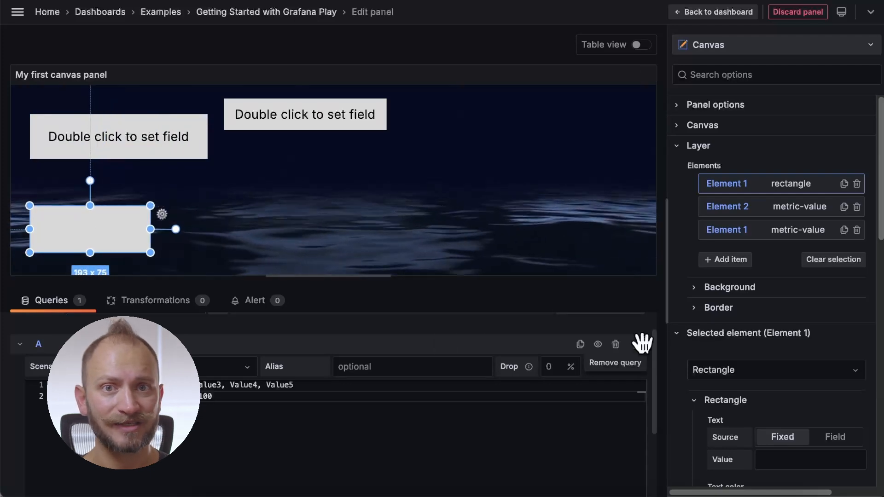
scroll("down", 3)
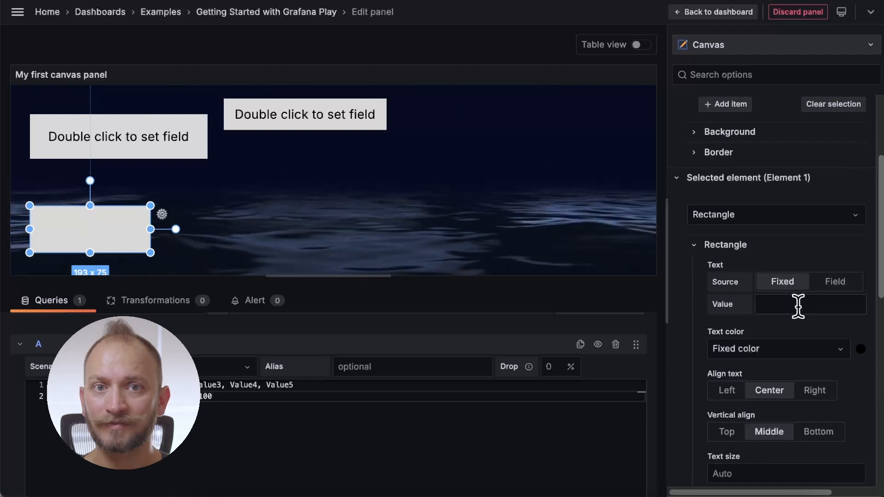
scroll("down", 3)
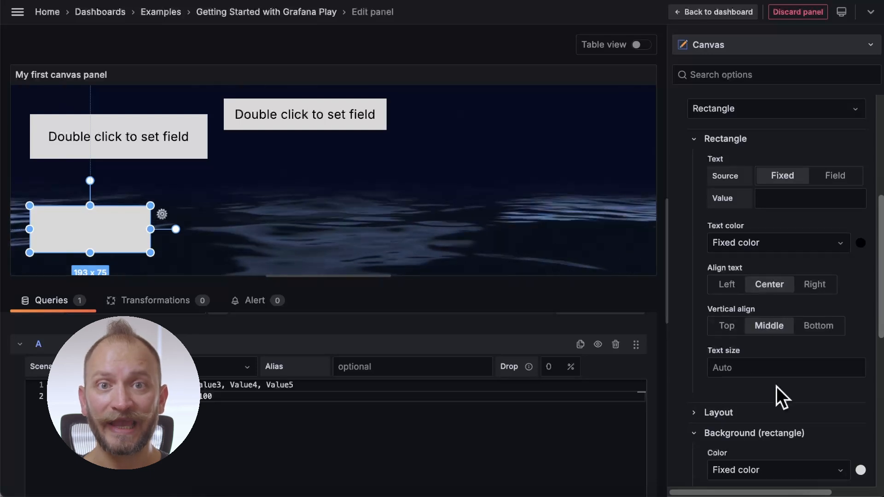
scroll("down", 3)
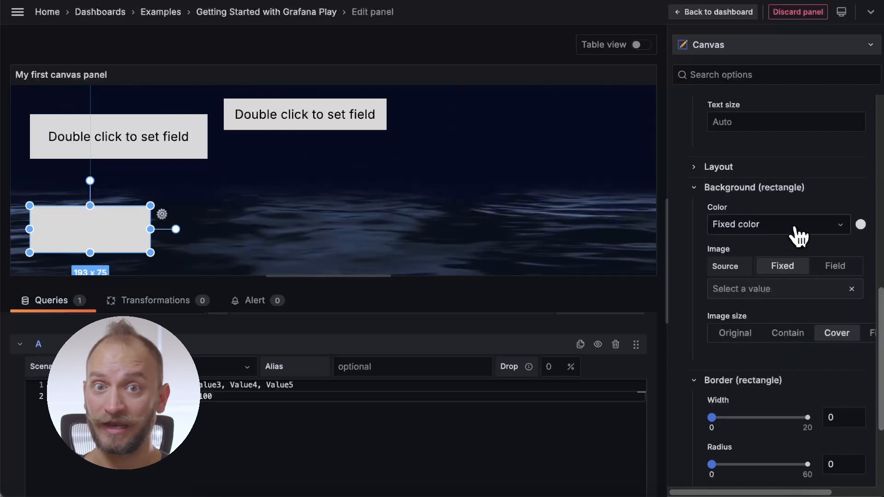
mouse_move(694, 327)
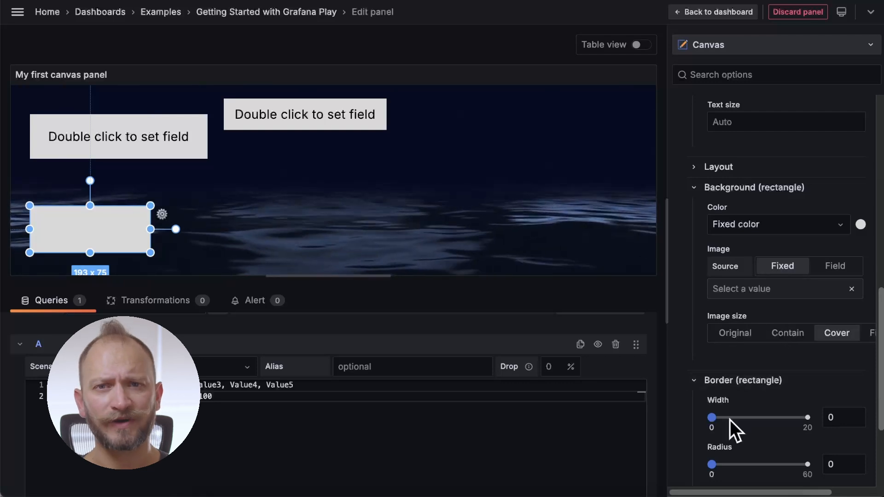
left_click_drag(712, 417, 765, 303)
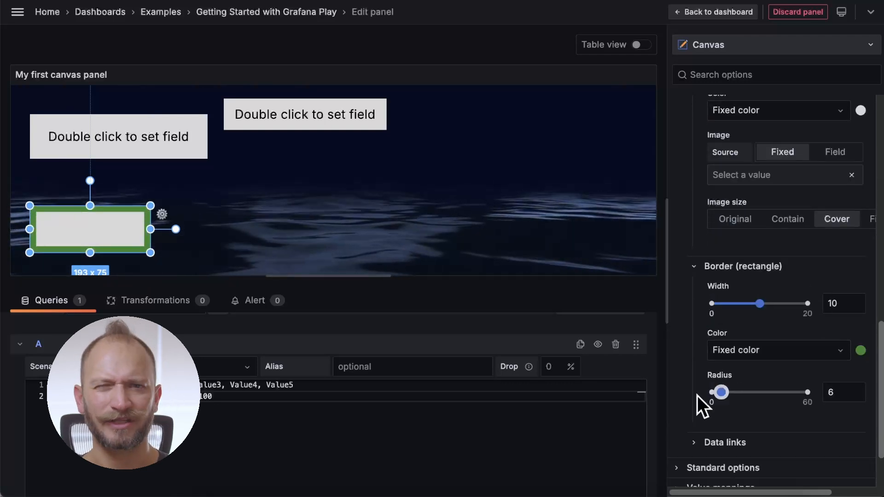
left_click_drag(759, 304, 711, 304)
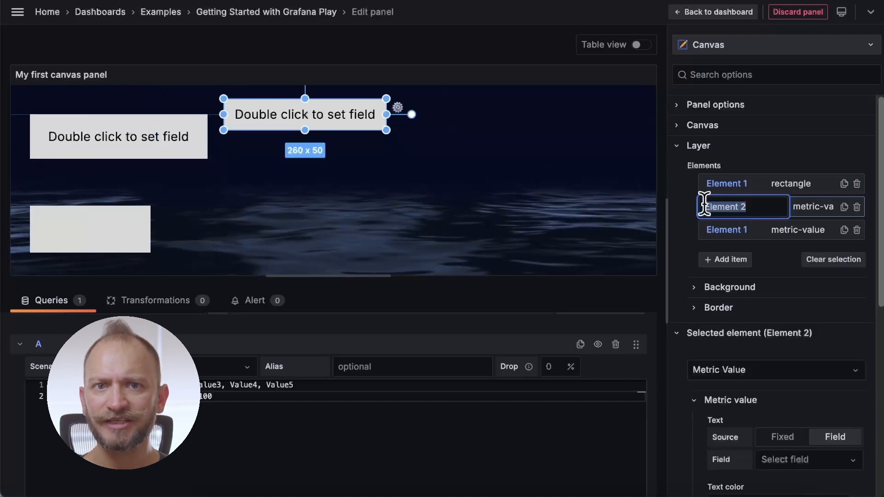
- Bind the second value box to Value3 instead of Value5 so it shows 40
double_click(305, 115)
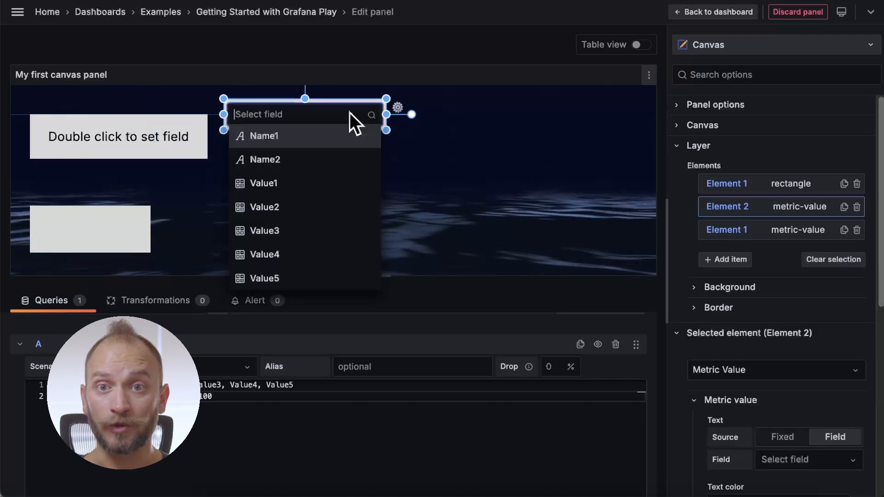
left_click(265, 278)
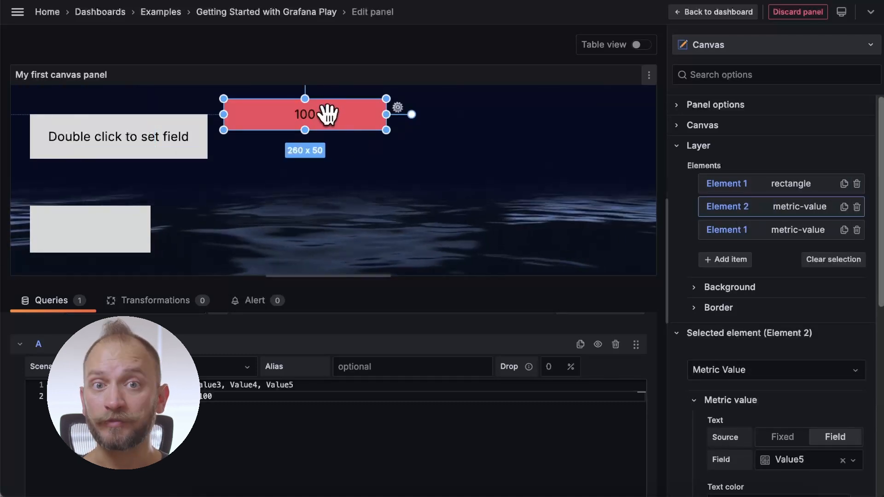
left_click(304, 115)
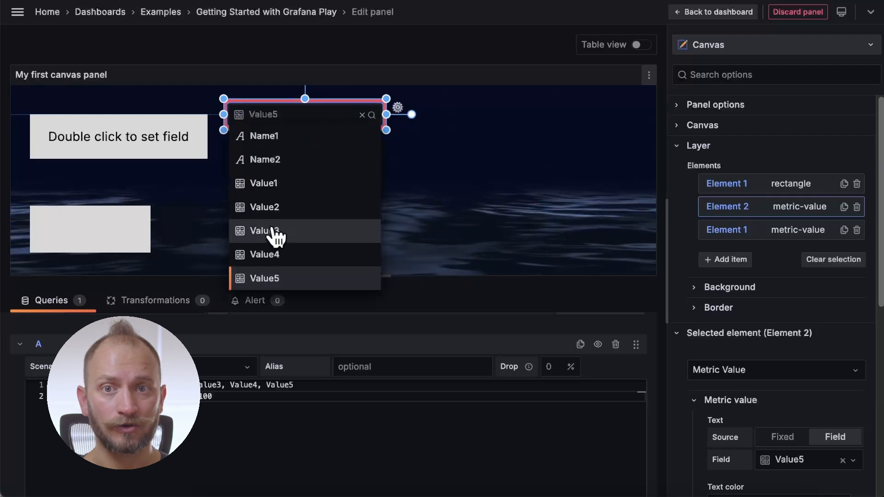
left_click(263, 231)
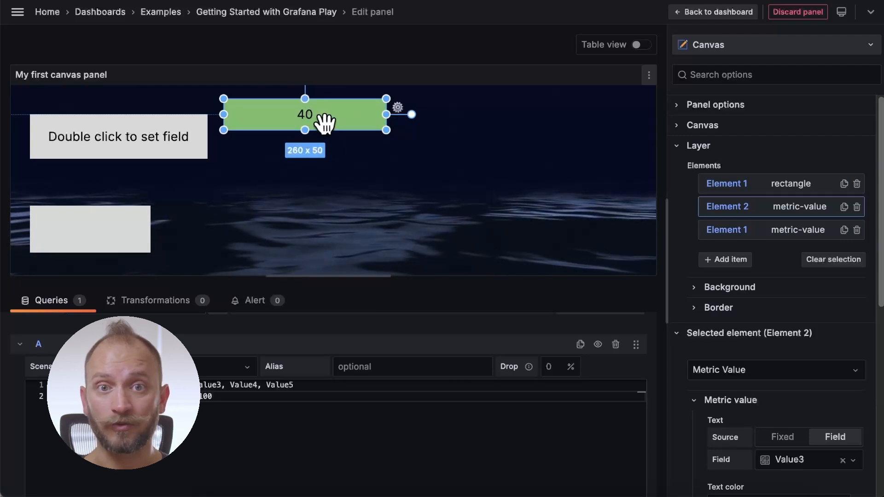
mouse_move(636, 276)
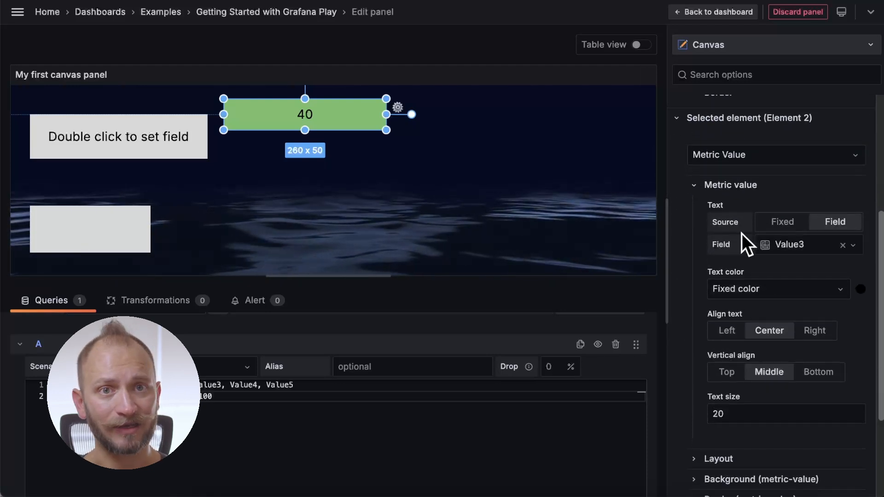
left_click(782, 221)
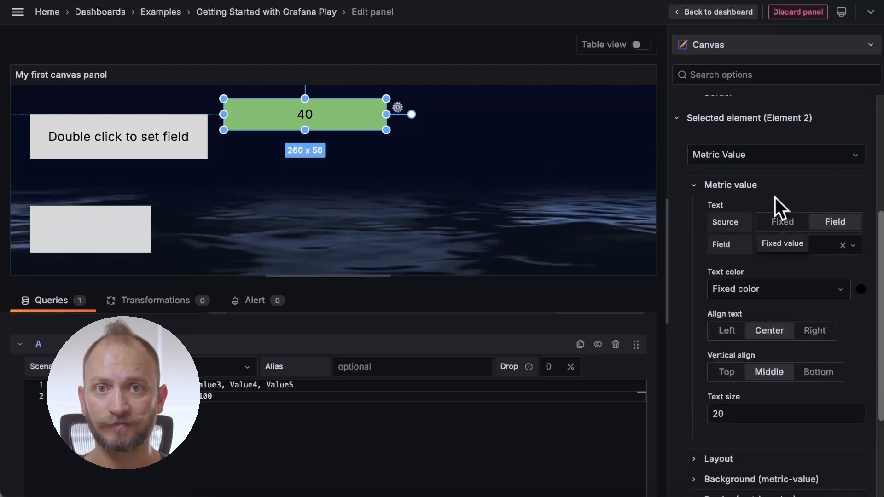
left_click(834, 222)
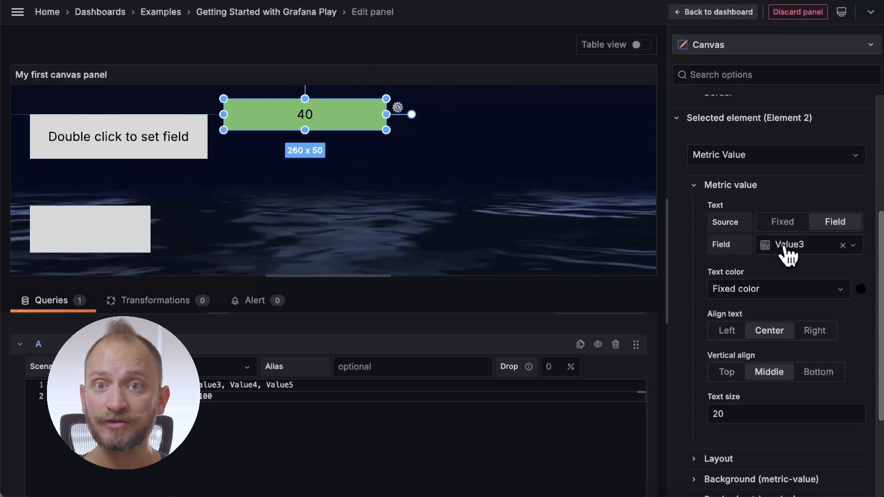
left_click(789, 245)
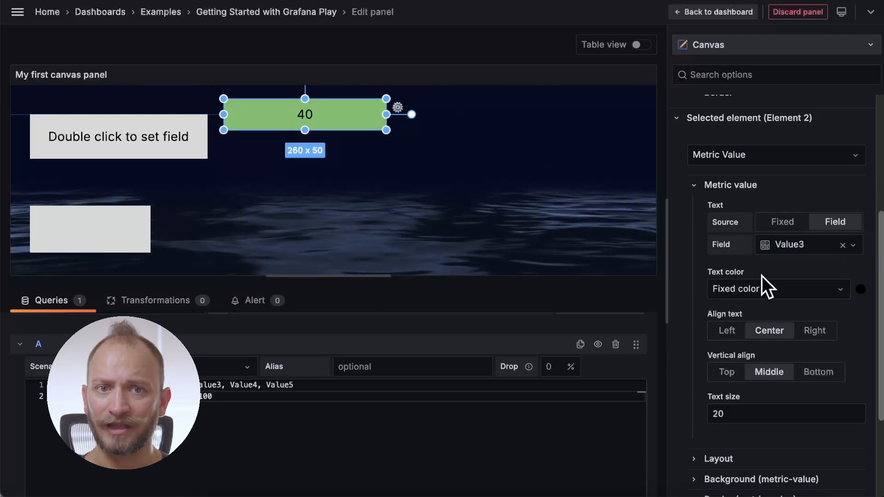
mouse_move(756, 367)
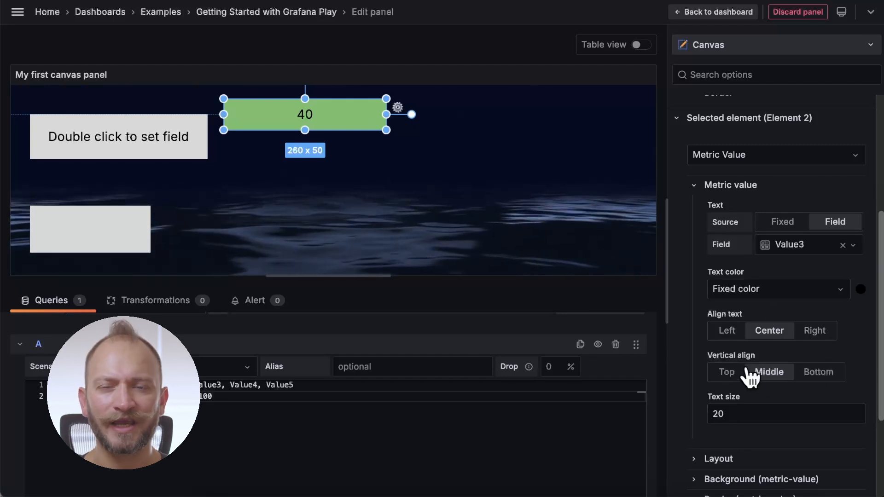
scroll("down", 3)
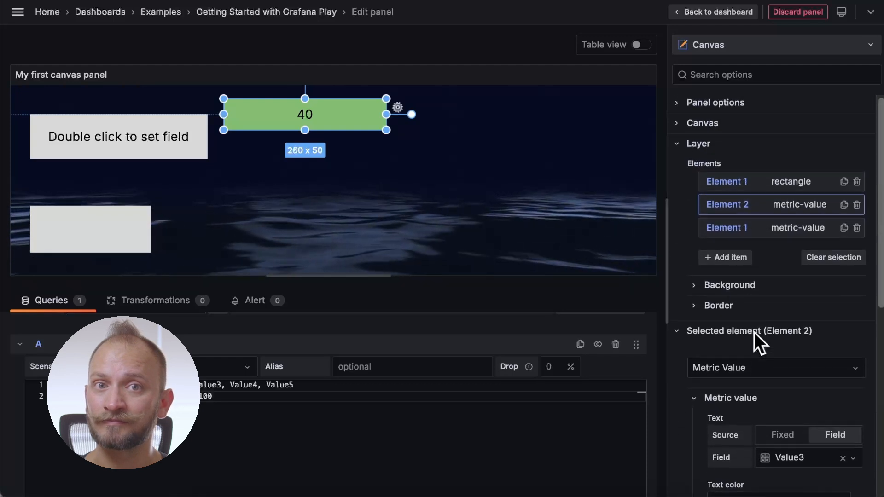
- Add a Text element reading 'El texto' and review its Text and Background options
left_click(725, 258)
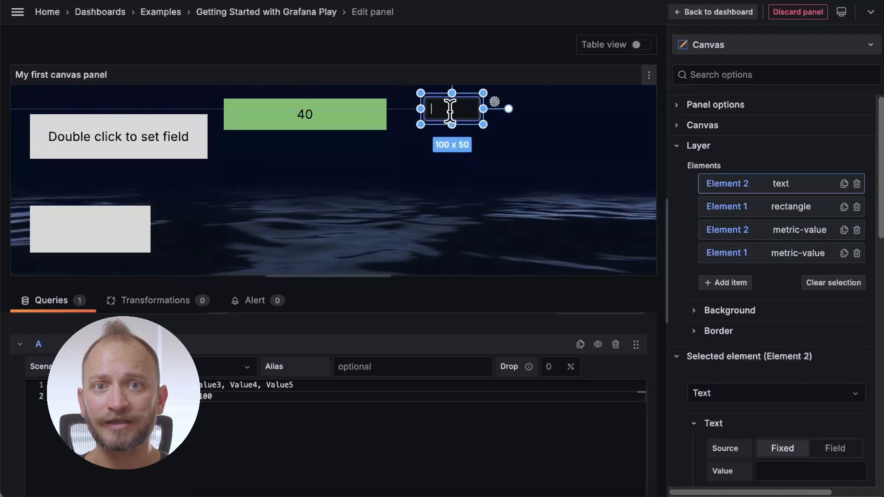
type("E")
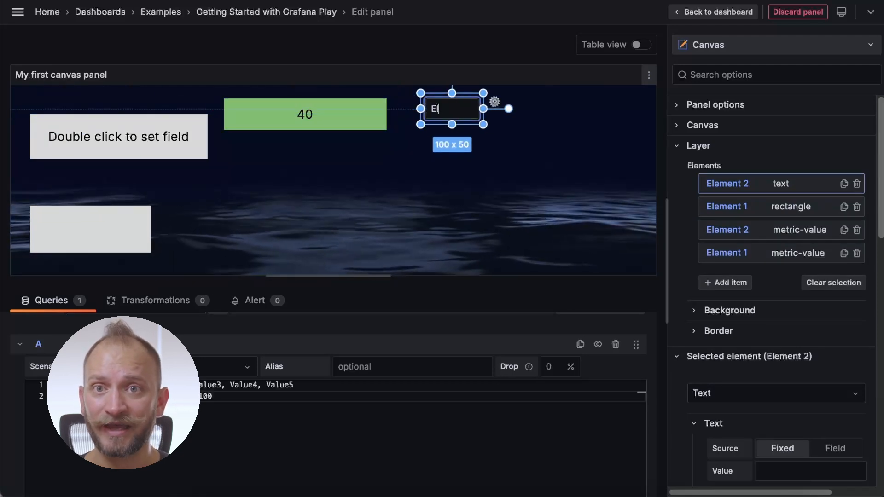
type("l texto")
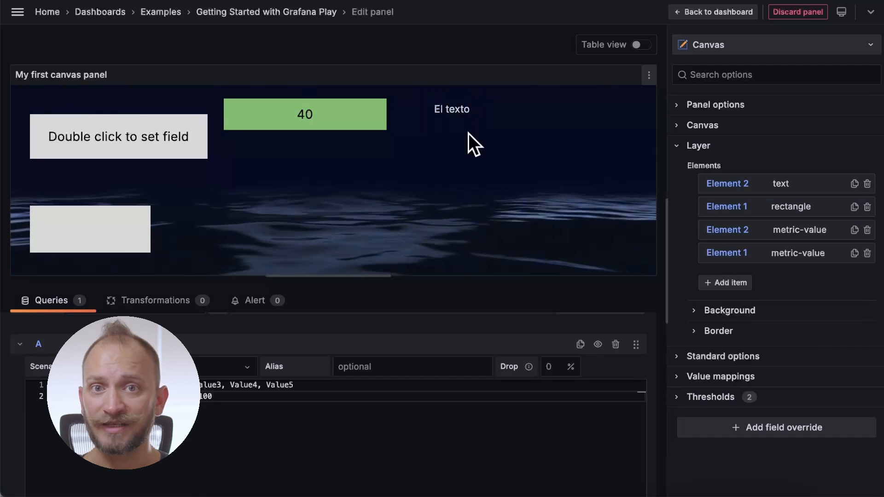
left_click(451, 108)
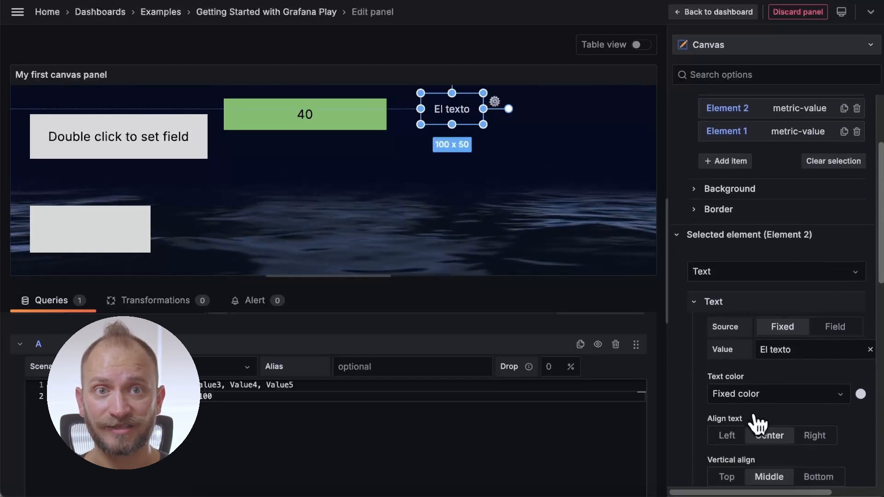
scroll("down", 3)
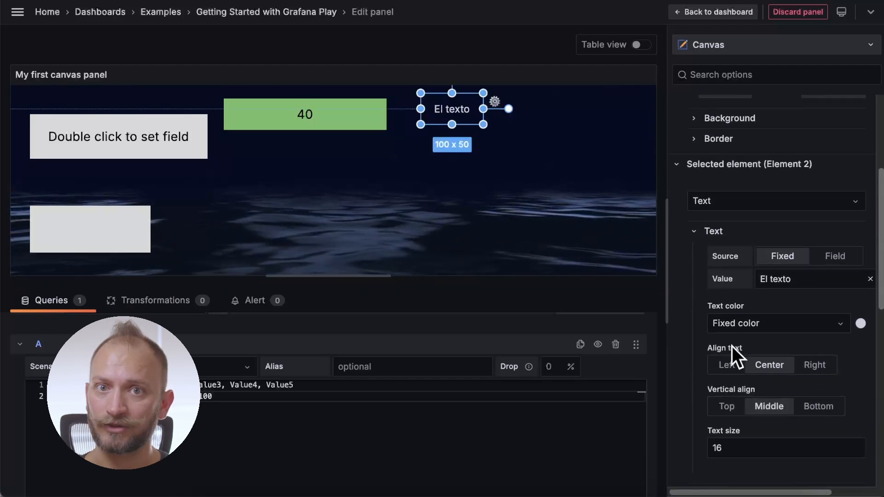
scroll("down", 3)
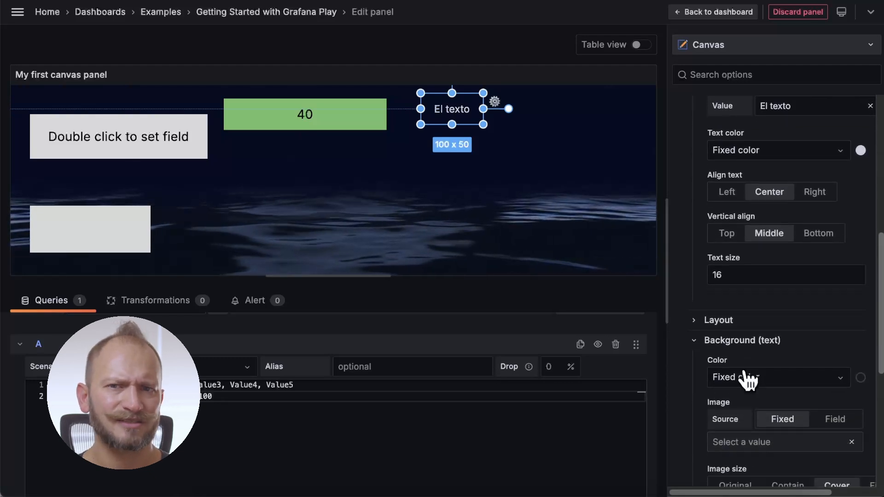
left_click(861, 377)
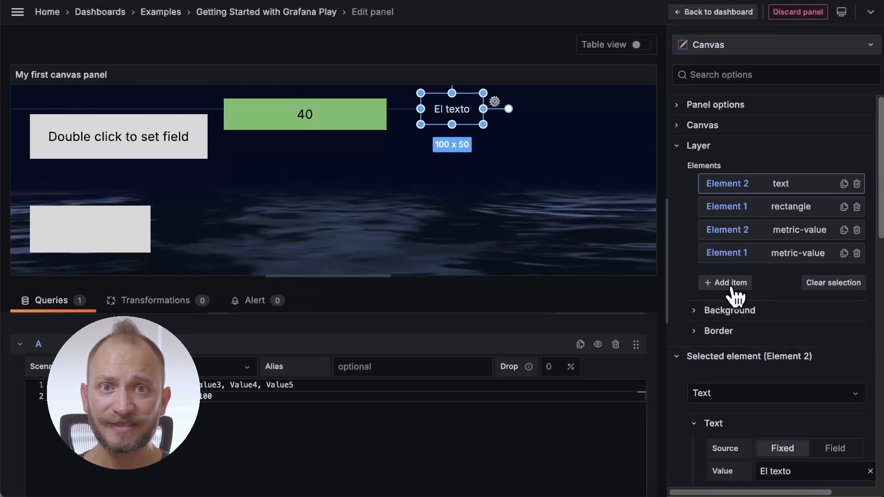
- Drag the question-circle icon under the 40 value and bring up its SVG Path picker
left_click(725, 283)
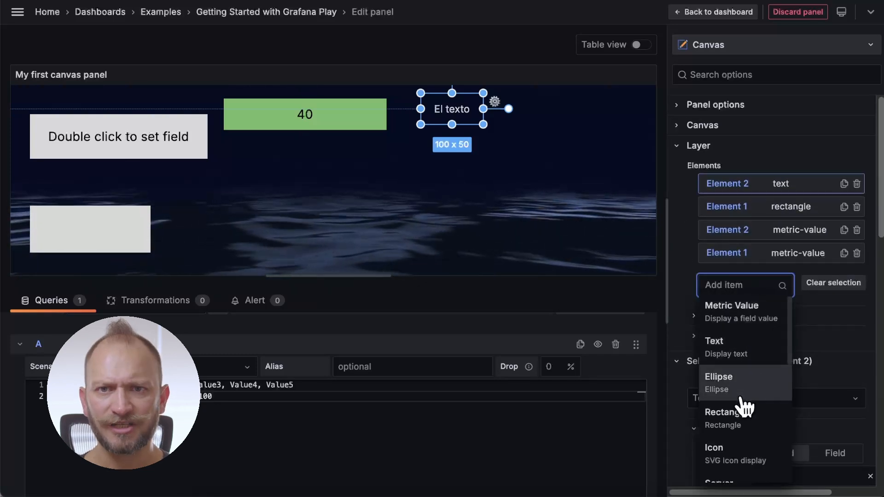
left_click(714, 447)
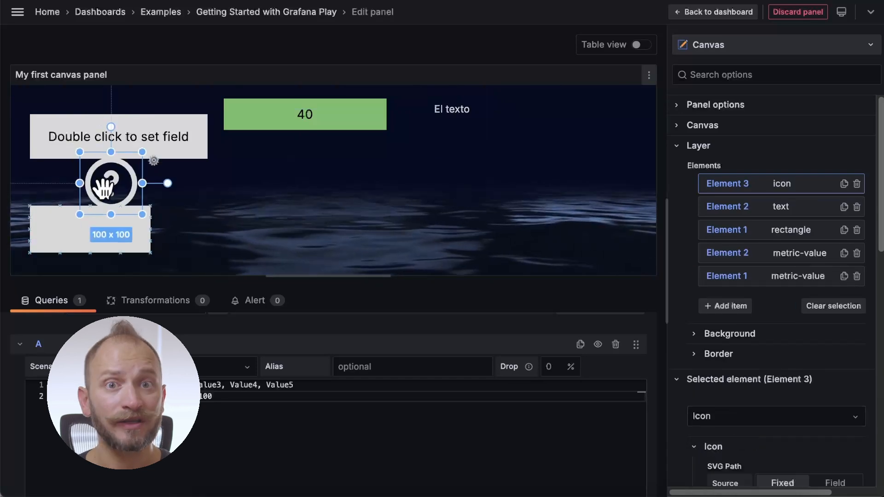
left_click_drag(110, 183, 244, 189)
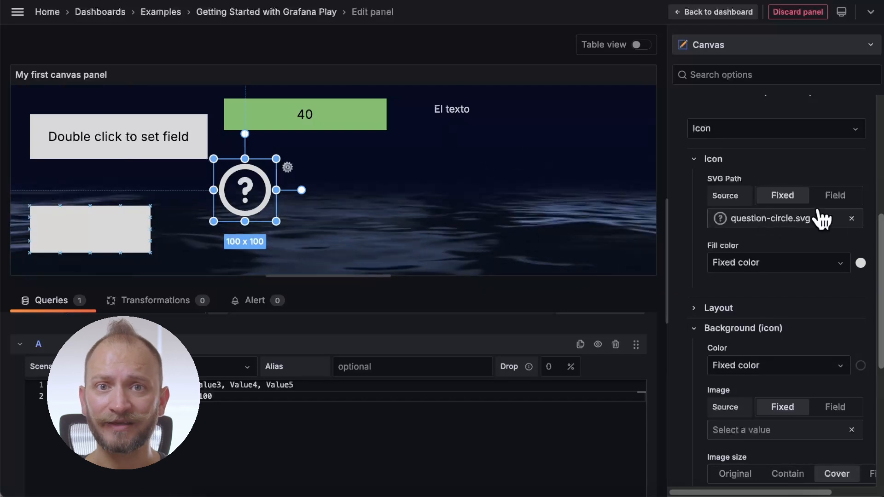
left_click(773, 219)
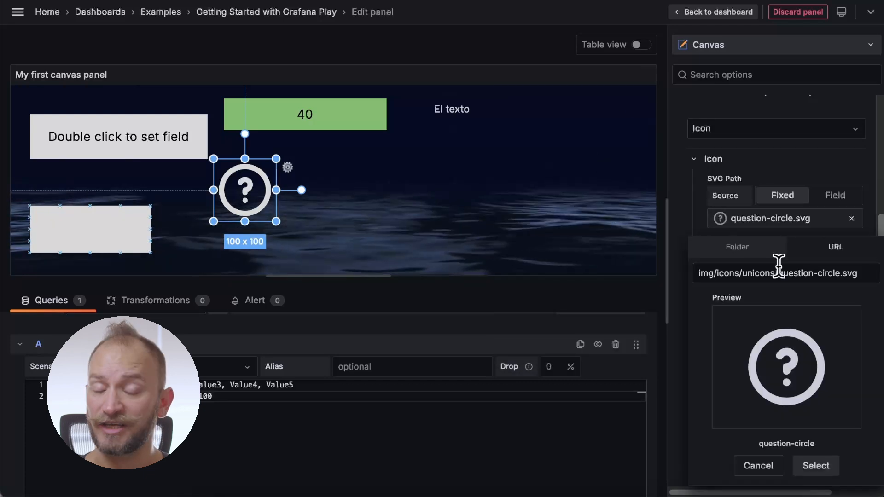
- Replace the icon image with 'android' from the Folder tab and fill it green
left_click(737, 246)
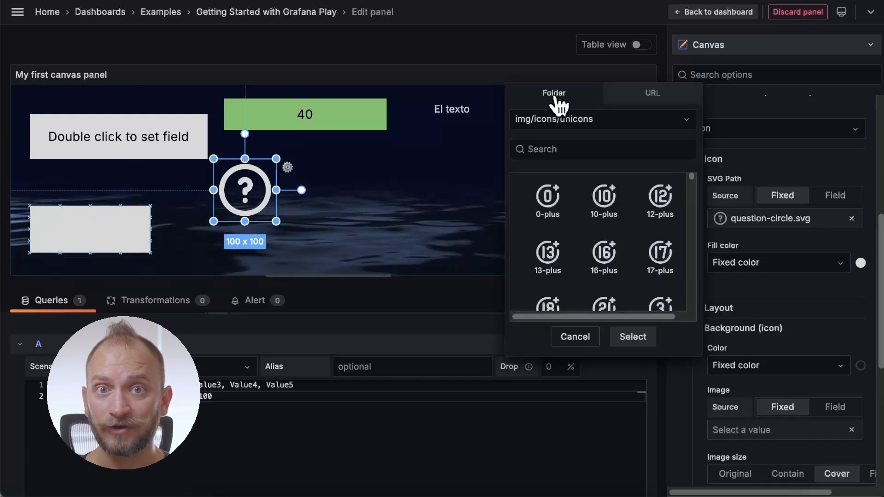
scroll("down", 3)
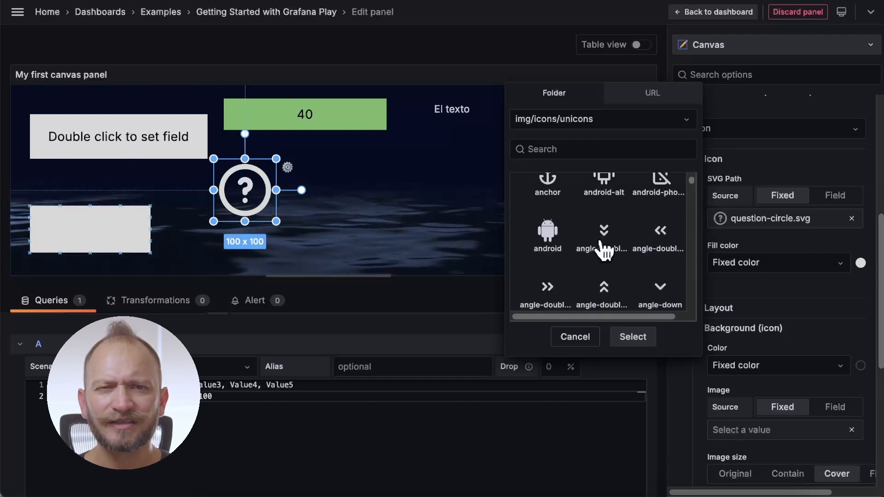
left_click(547, 241)
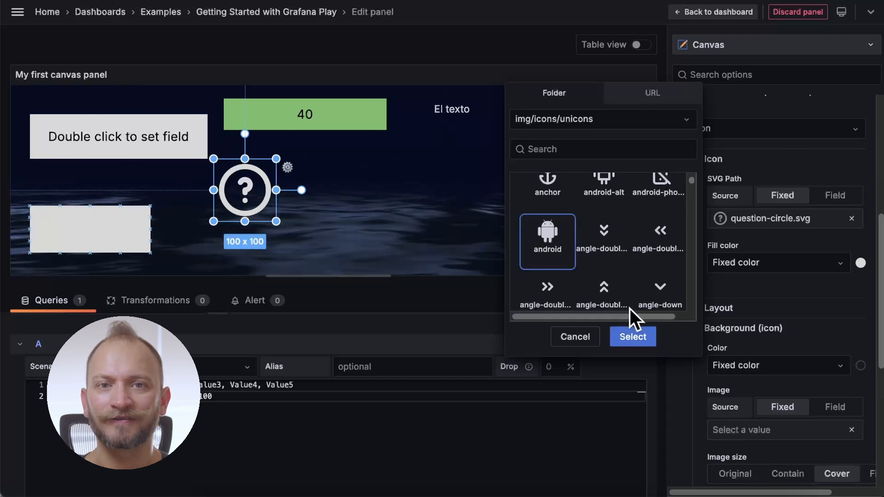
left_click(632, 337)
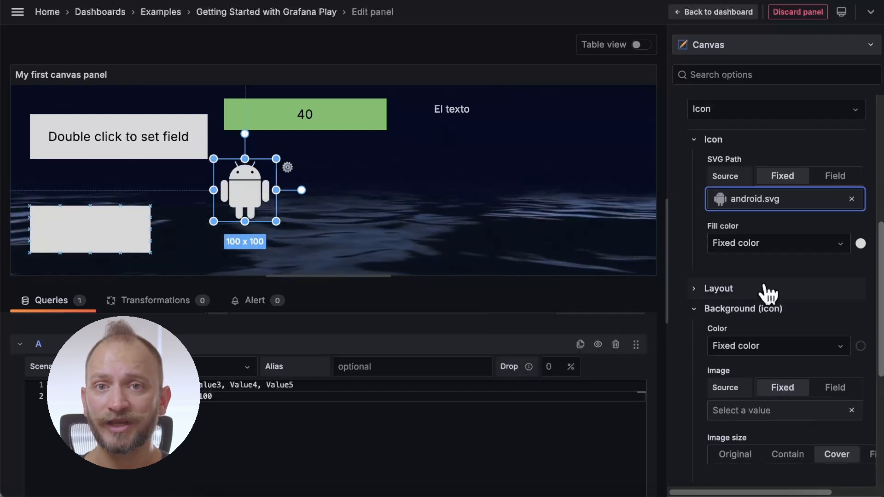
left_click(861, 238)
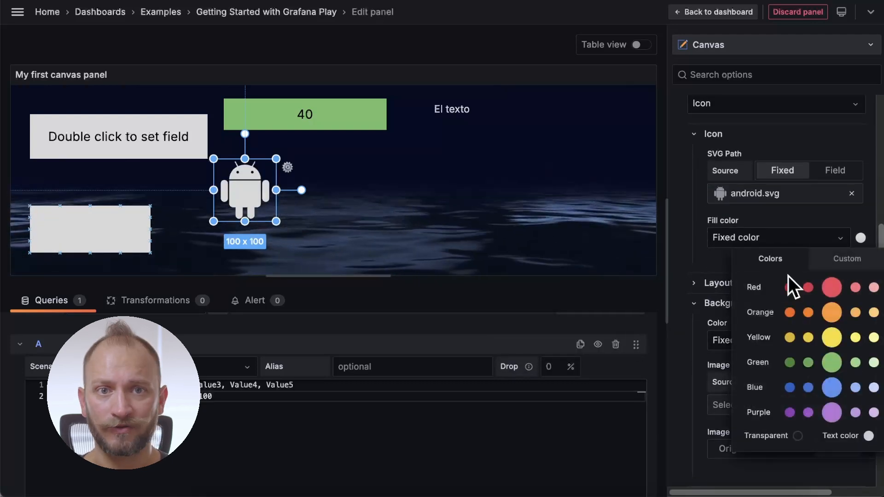
left_click(831, 361)
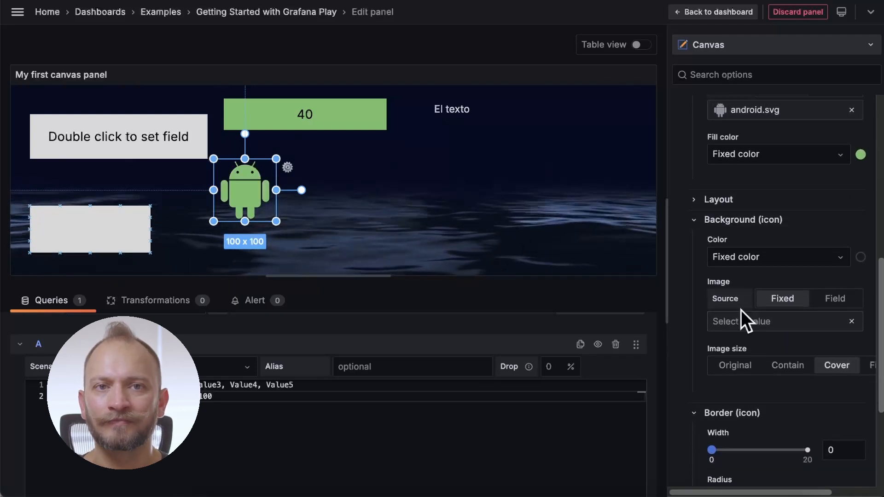
- Add a Server element, compare the Stack and Terminal types, and settle on Stack
left_click(744, 206)
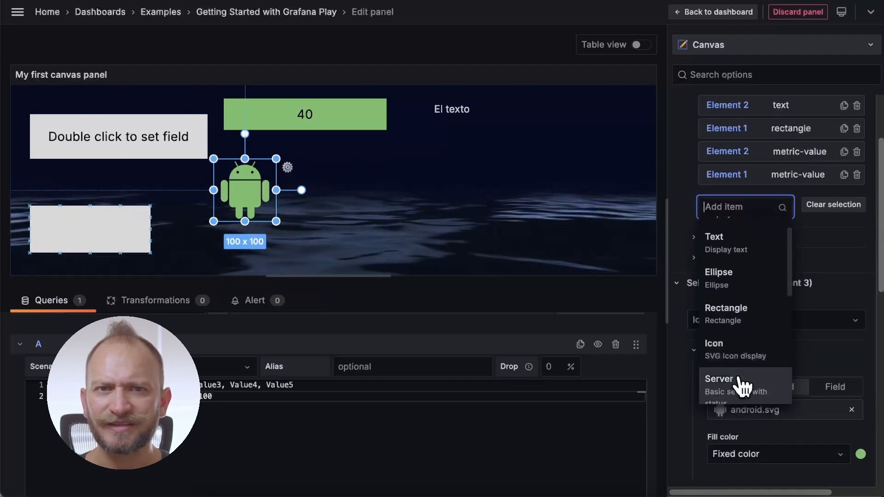
left_click(719, 379)
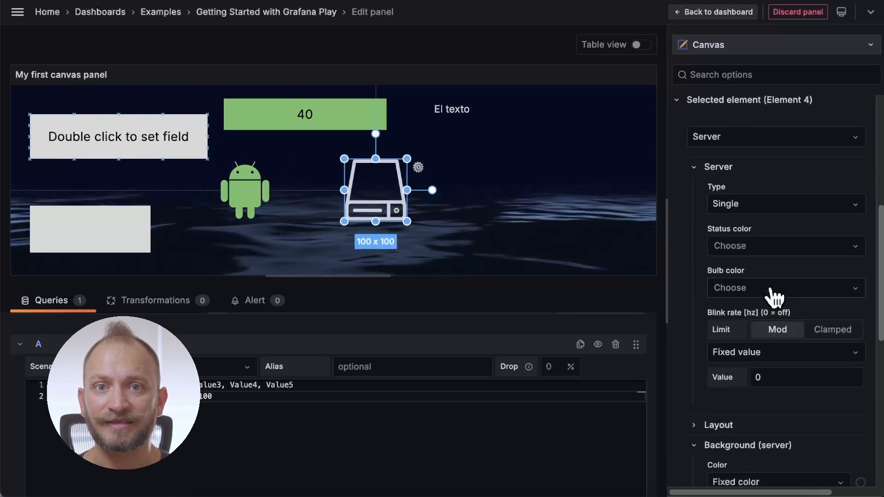
left_click(784, 204)
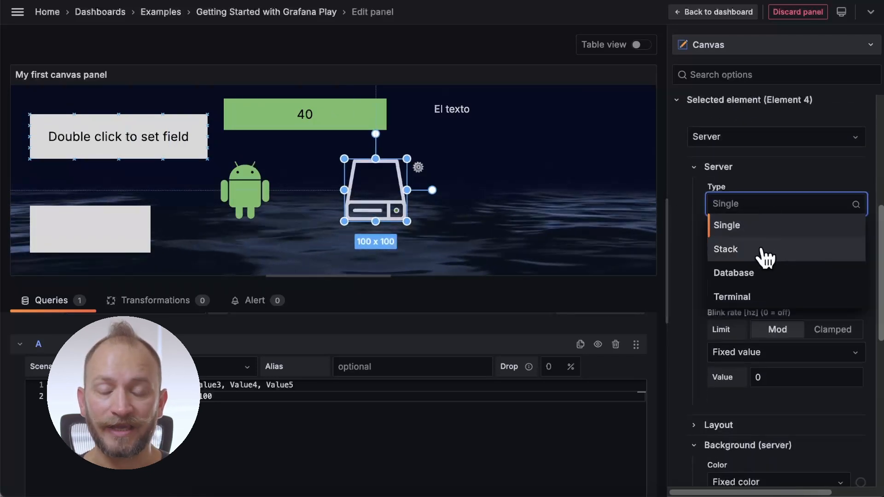
left_click(733, 273)
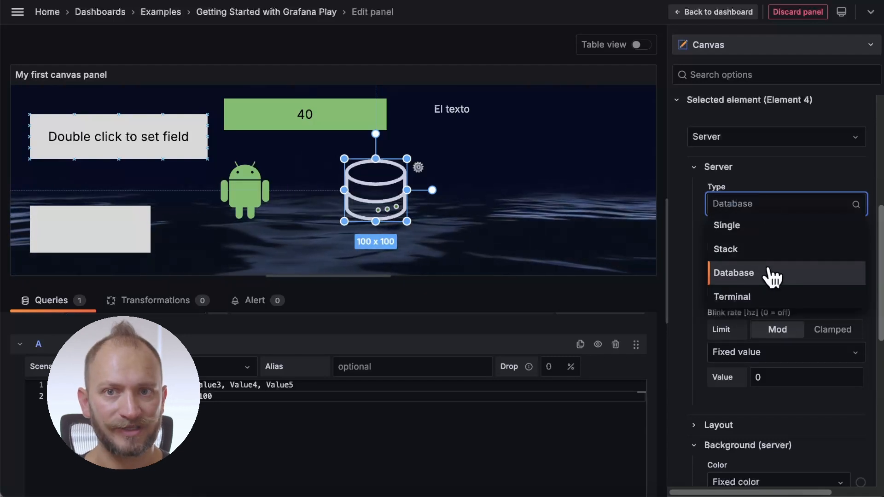
left_click(731, 297)
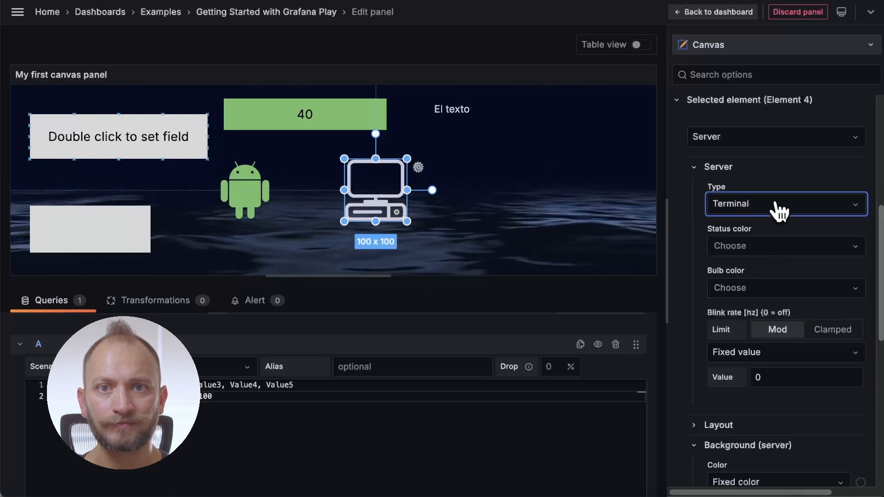
left_click(783, 204)
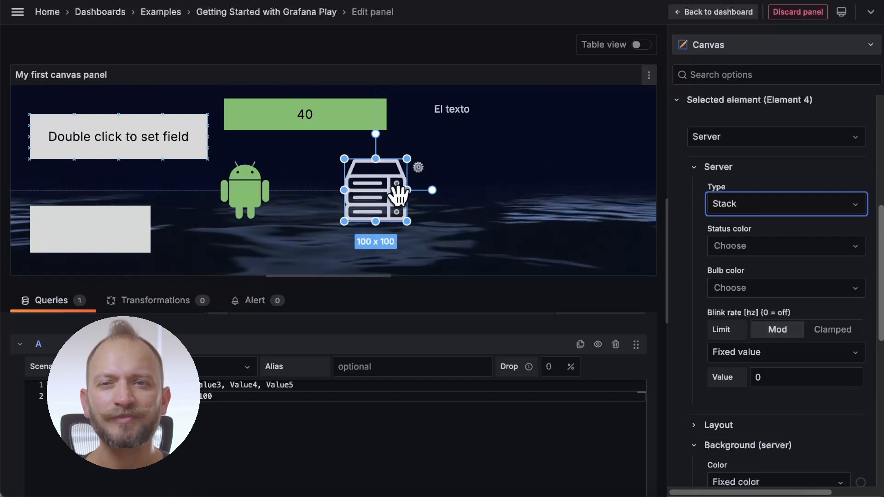
mouse_move(738, 335)
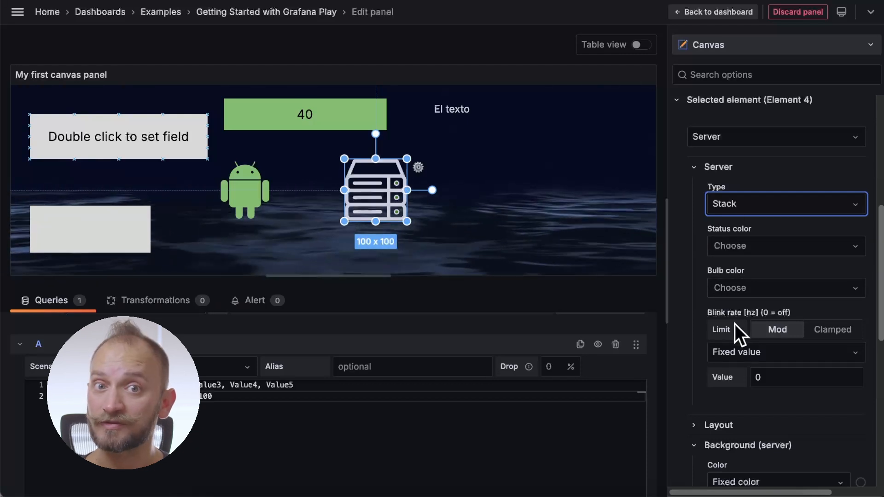
left_click(784, 289)
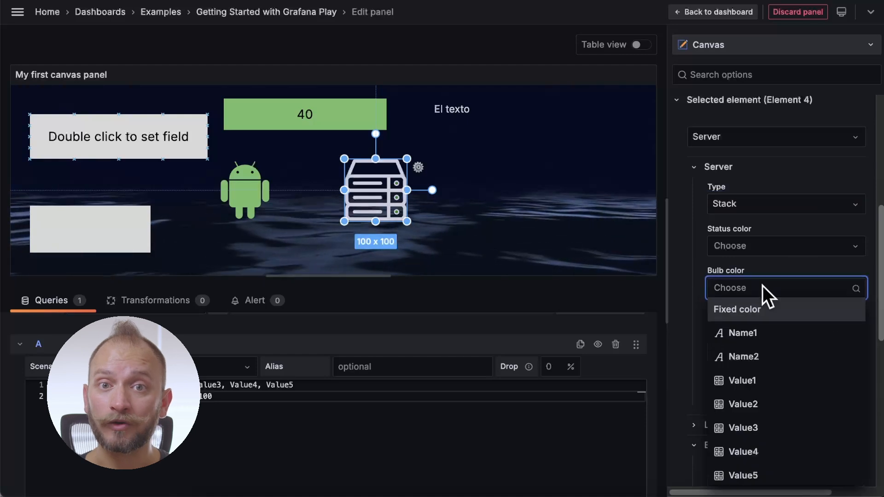
left_click(737, 309)
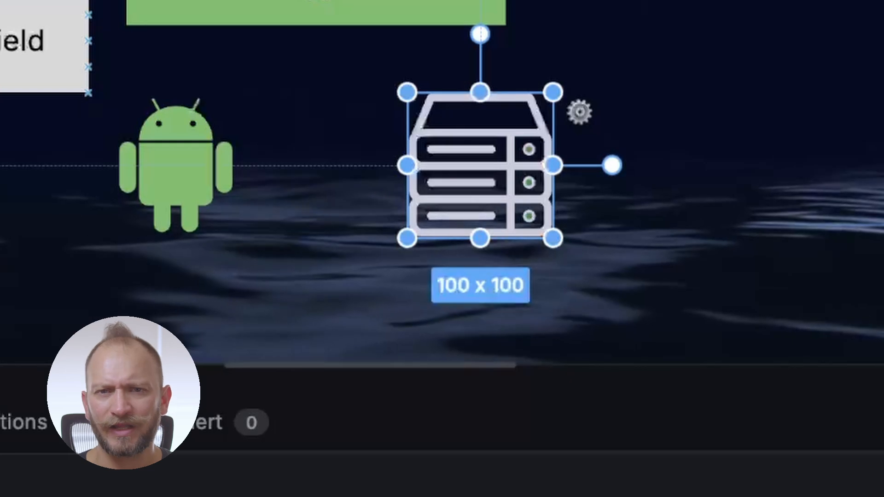
mouse_move(682, 282)
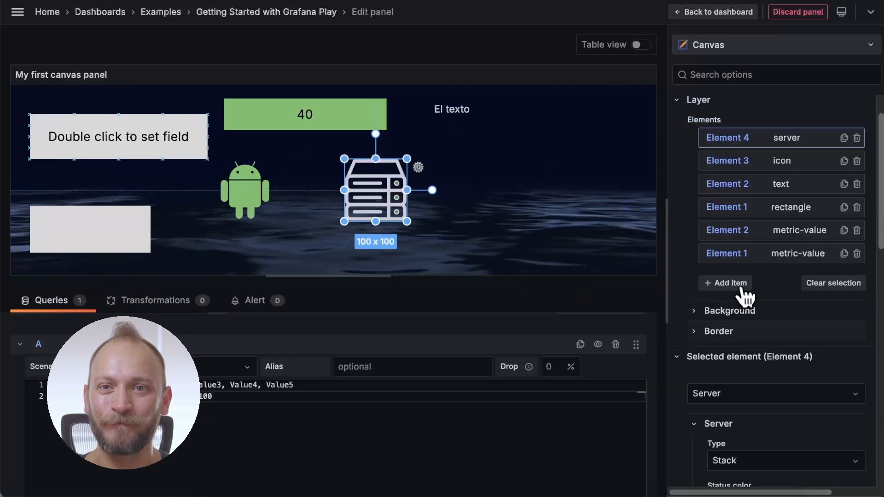
- Add a Button under 'El texto', primary variant after trying success, text size 14
left_click(729, 283)
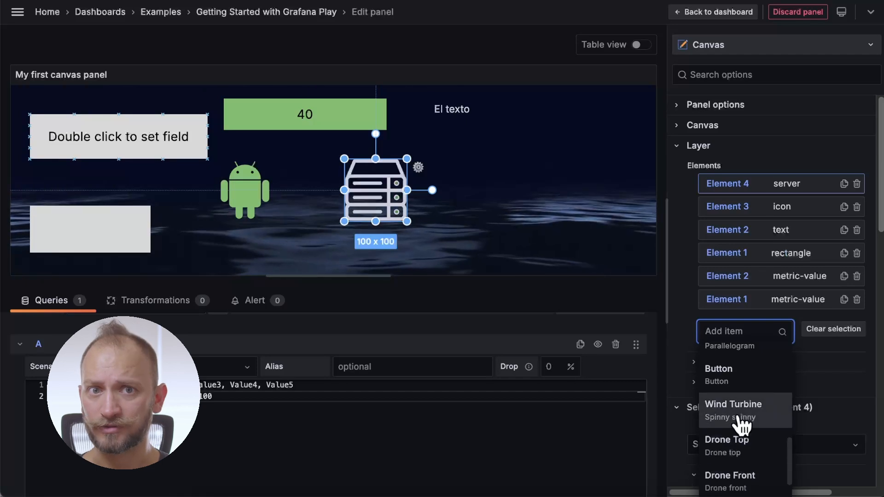
left_click(718, 369)
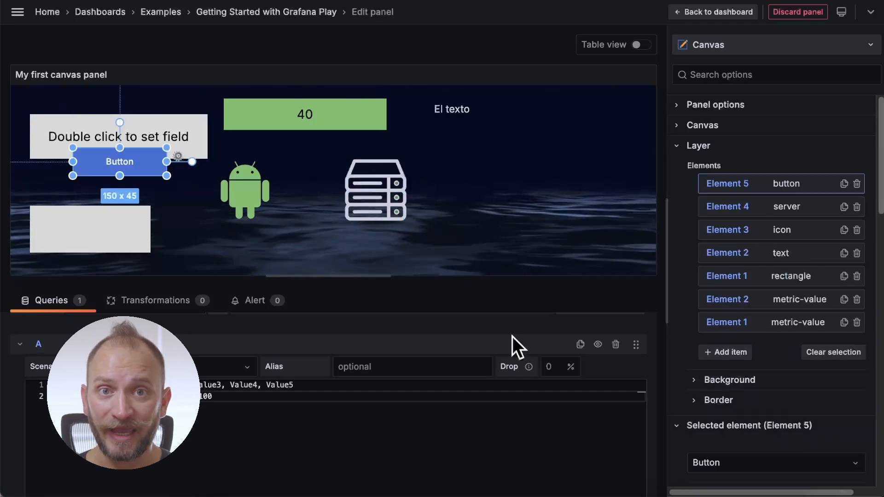
left_click_drag(120, 162, 479, 168)
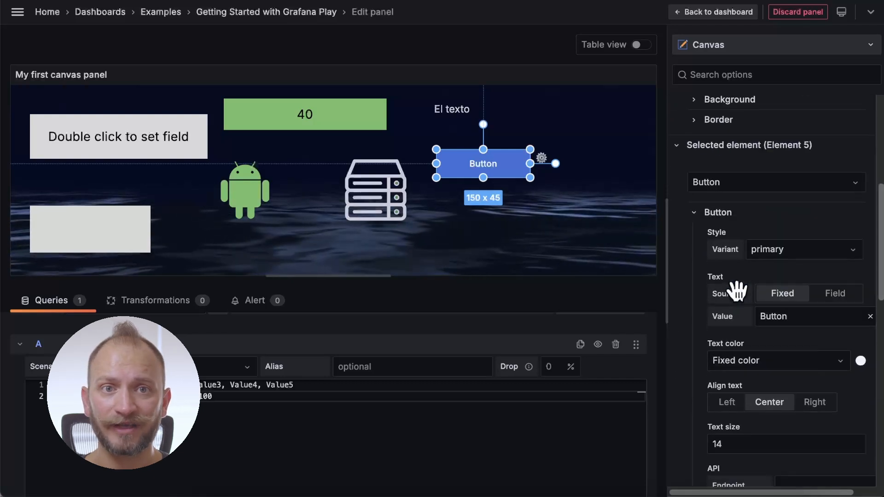
left_click(798, 249)
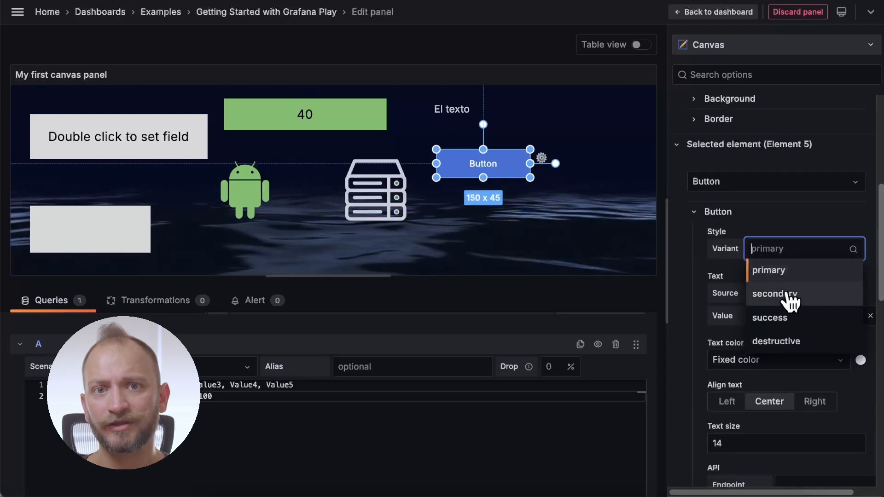
left_click(769, 317)
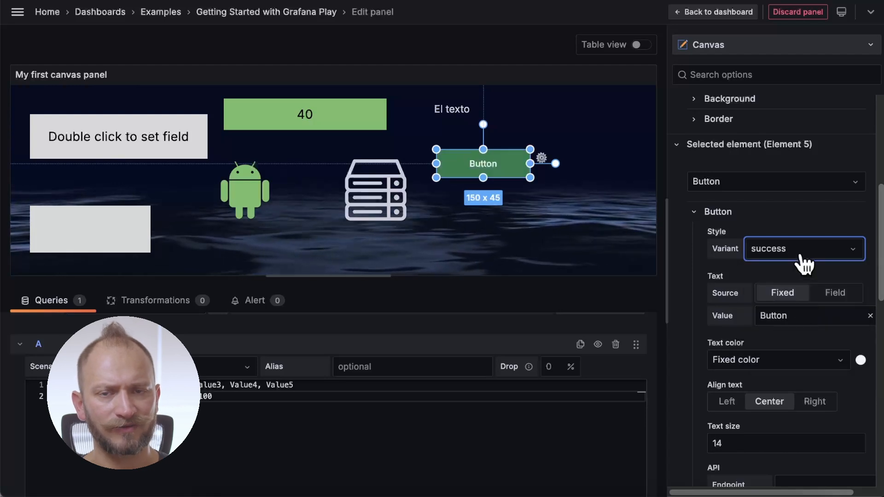
left_click(800, 248)
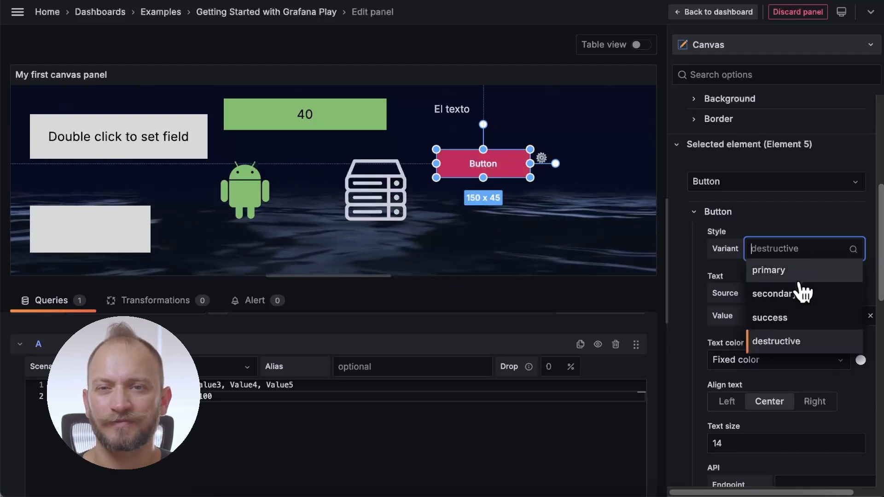
left_click(768, 270)
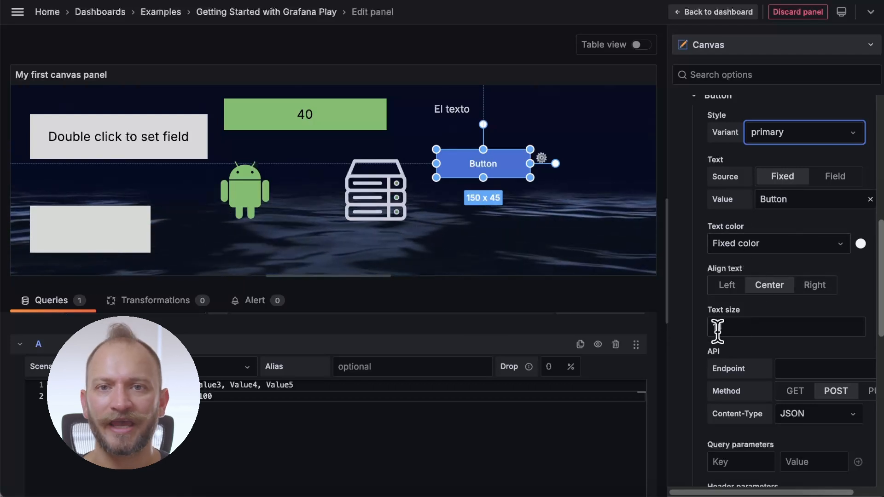
type("14")
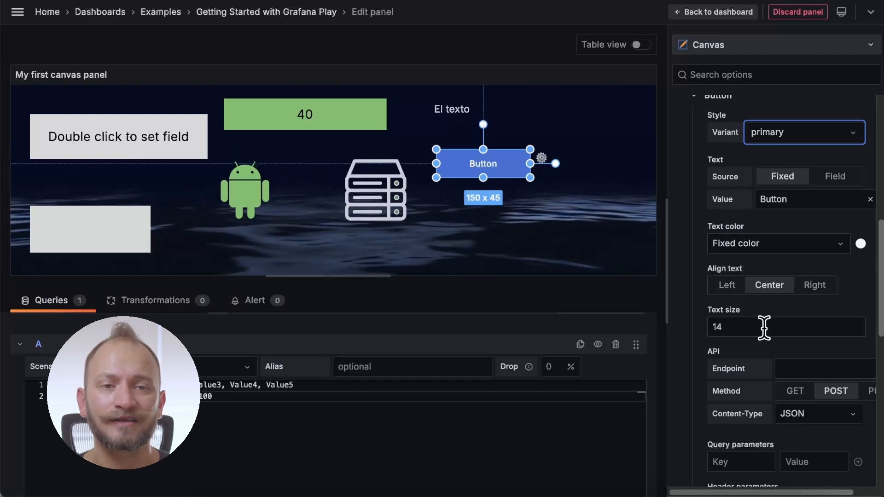
- Set the button's API method to POST, keeping JSON Content-Type and an empty payload
scroll("down", 3)
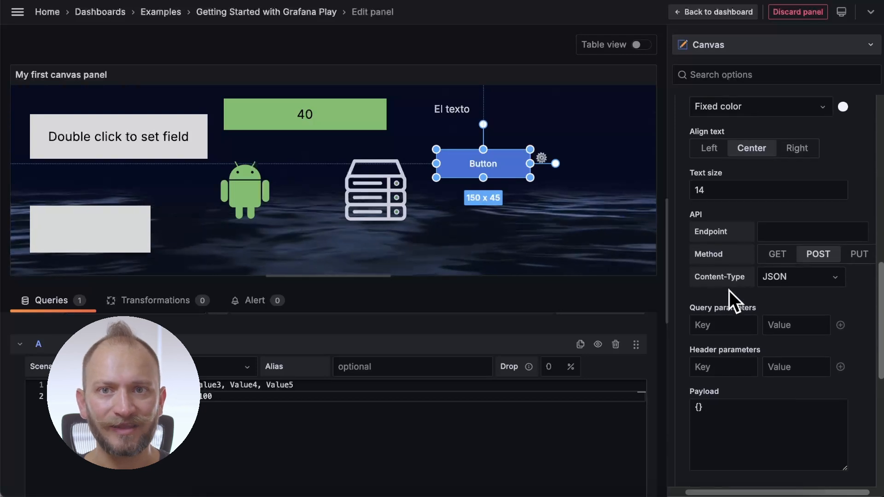
left_click(812, 231)
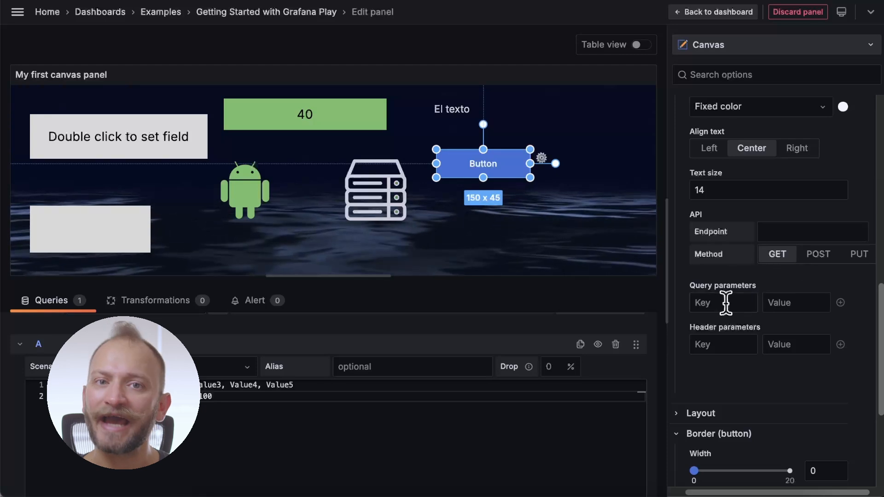
mouse_move(805, 299)
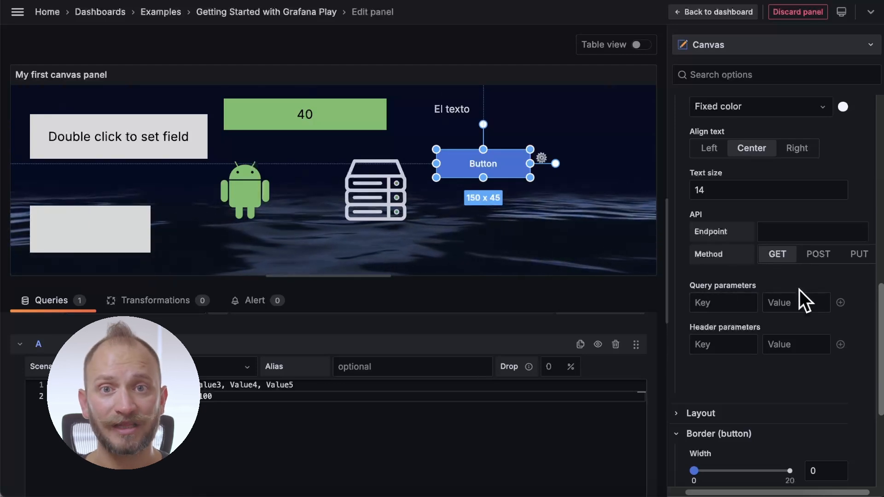
left_click(818, 253)
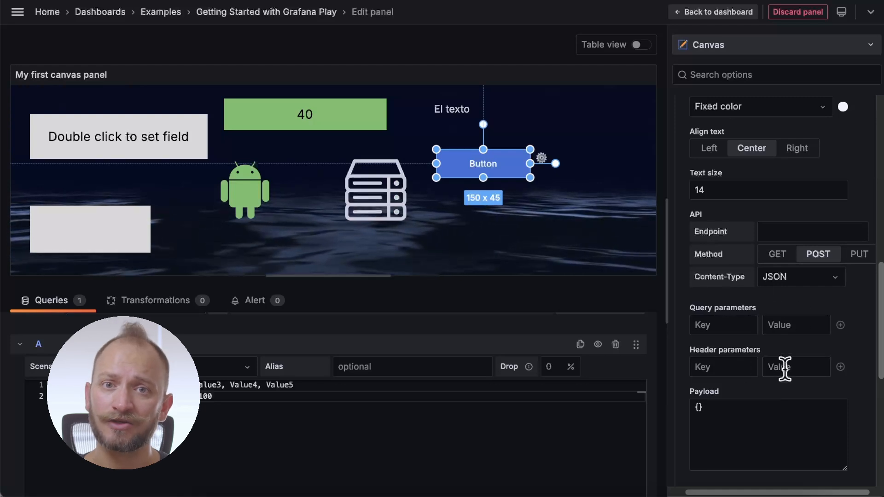
left_click(801, 276)
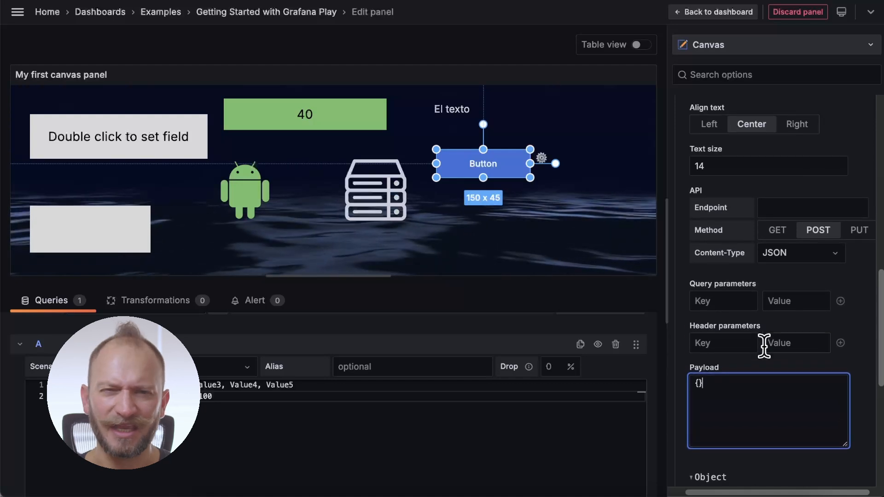
scroll("down", 3)
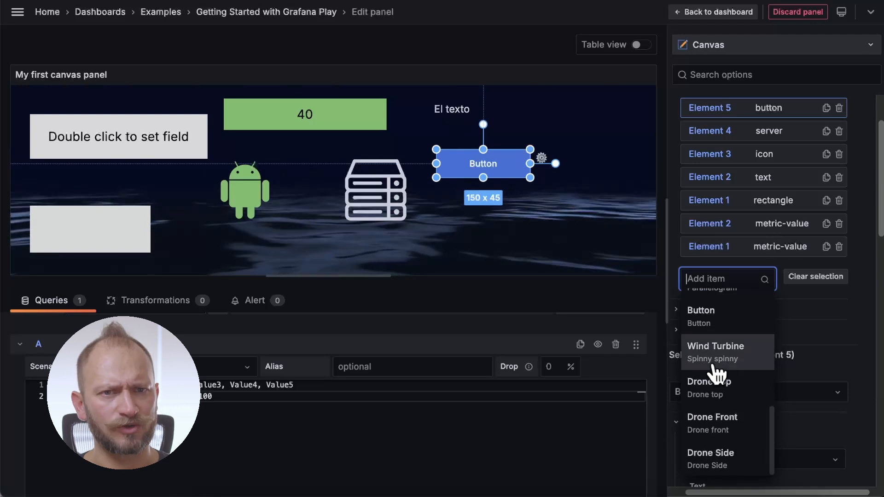
- Add a Wind Turbine element with a fixed RPM value of 100
left_click(715, 351)
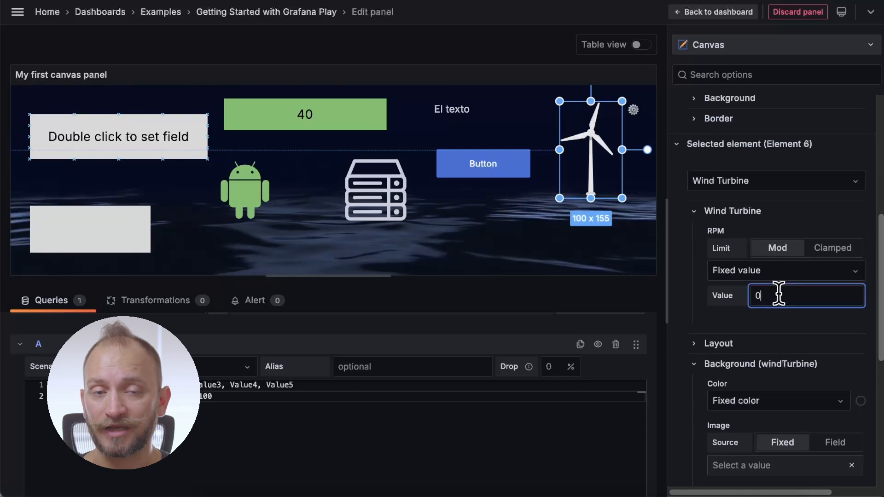
type("100")
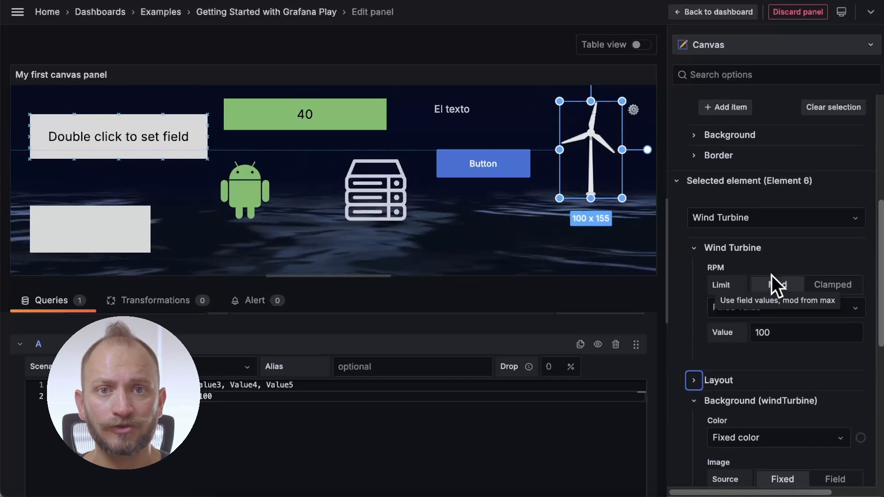
left_click(725, 108)
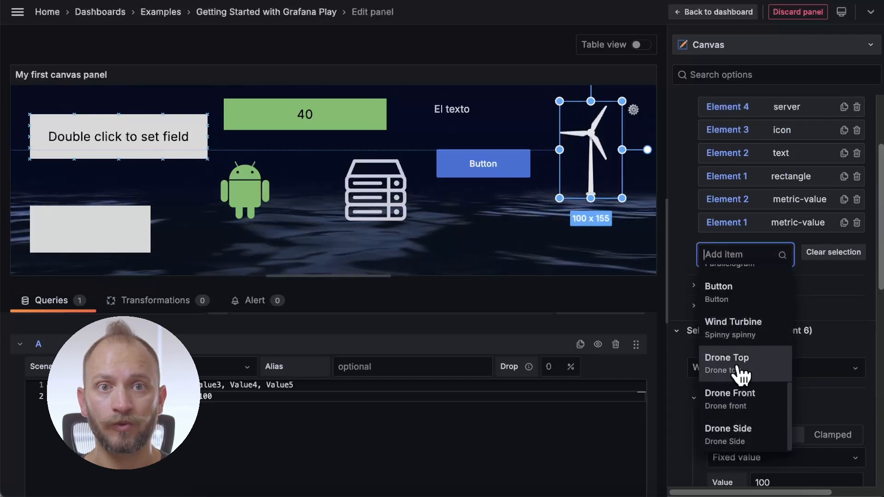
- Insert Drone Top and Drone Front elements (Elements 7 and 8) near the canvas bottom
left_click(727, 357)
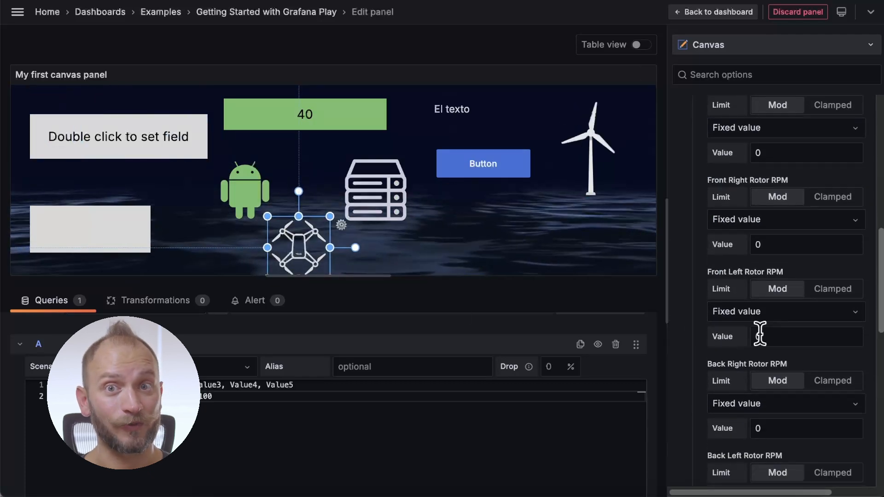
left_click(806, 334)
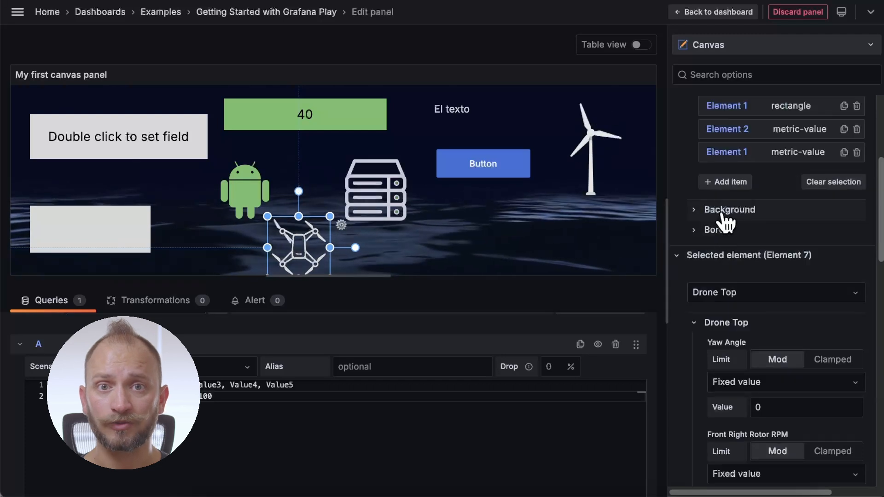
left_click(725, 181)
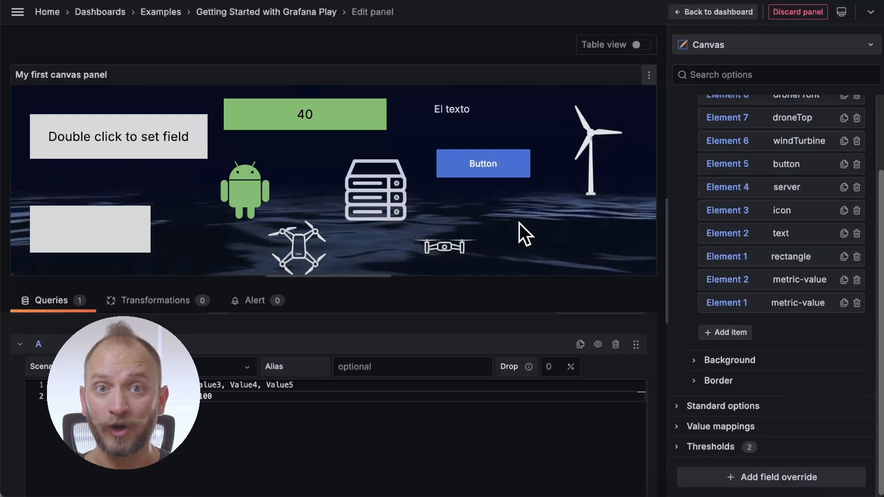
mouse_move(541, 277)
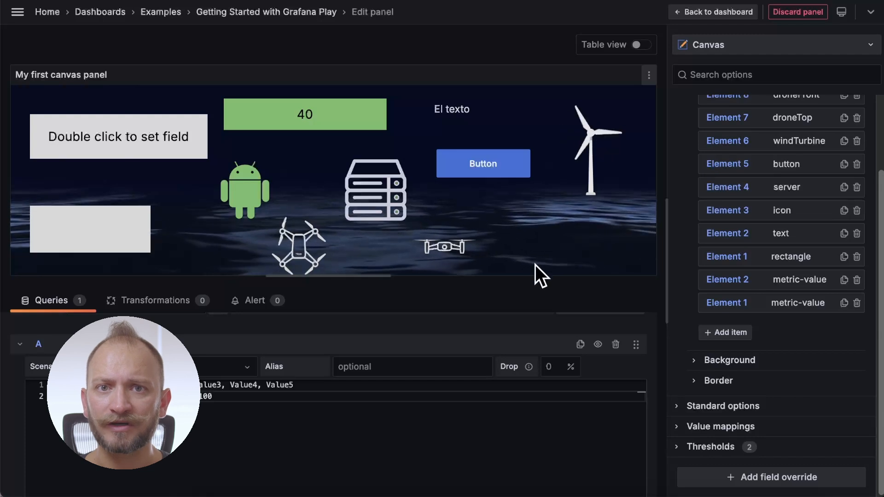
- Draw a connector from the Button element to the stacked Server and select it
left_click(305, 114)
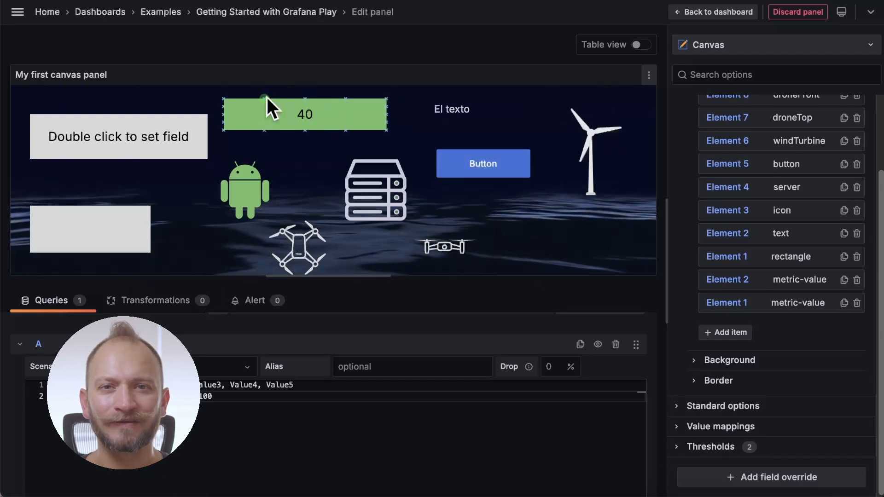
mouse_move(309, 138)
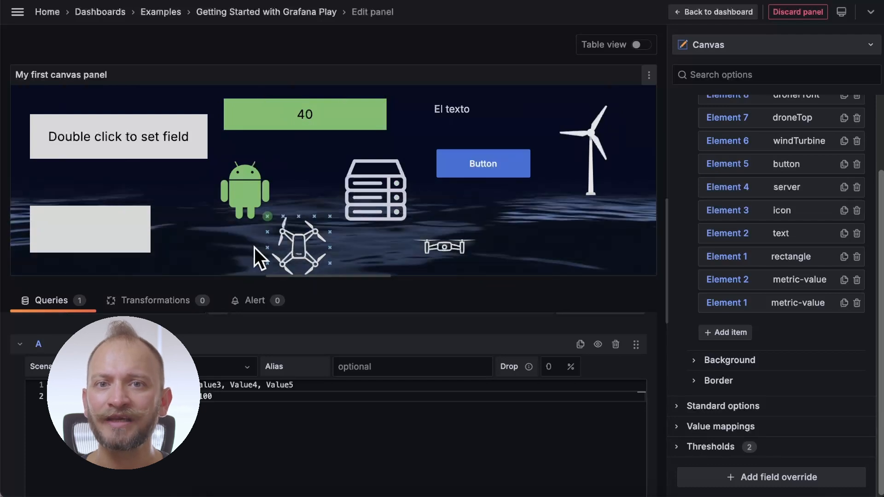
left_click(482, 164)
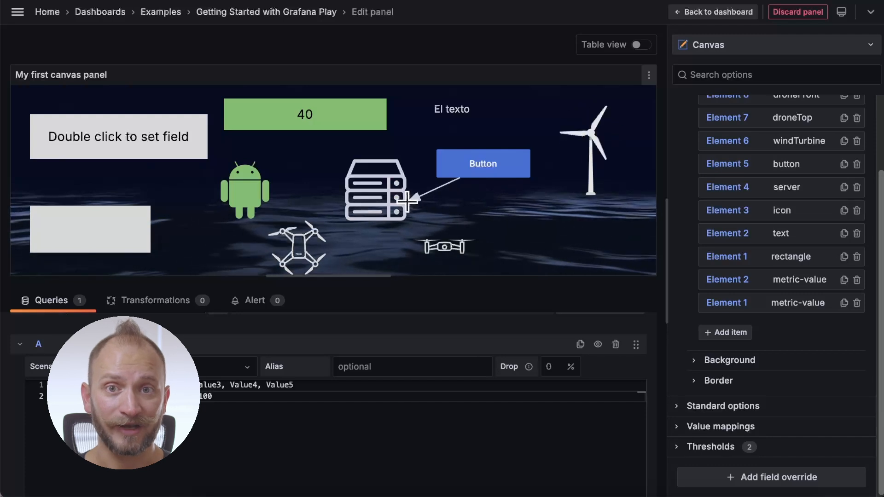
left_click(374, 192)
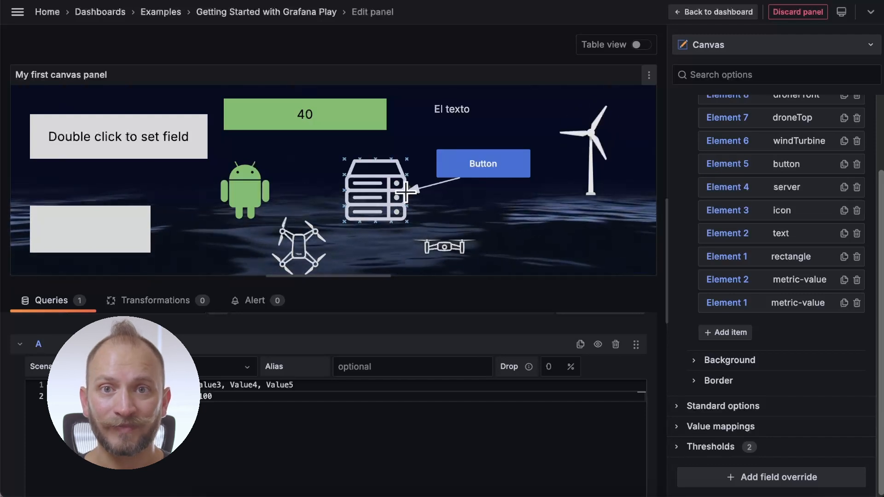
left_click(482, 163)
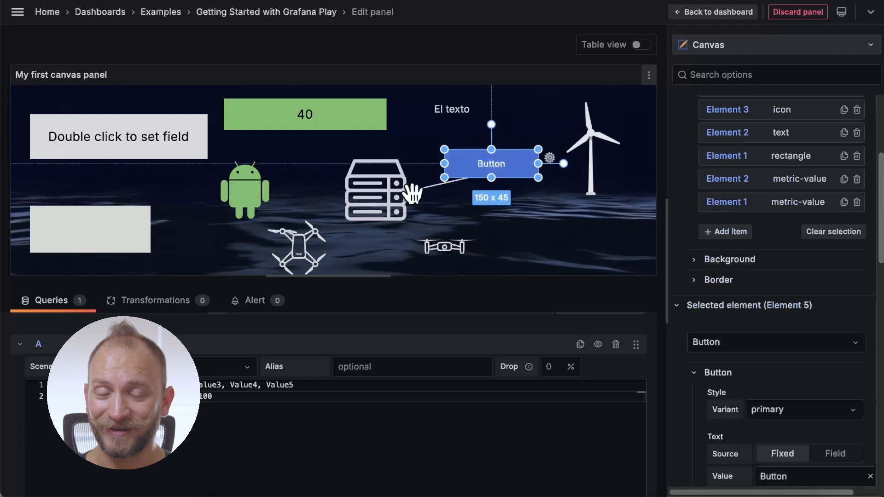
left_click(367, 192)
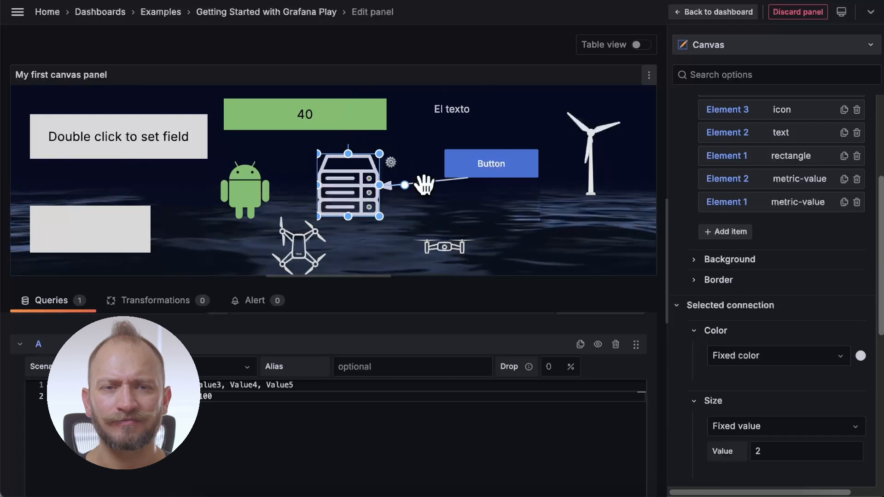
- Bend the connector's midpoint down past the front drone and set its radius to 20
left_click(349, 185)
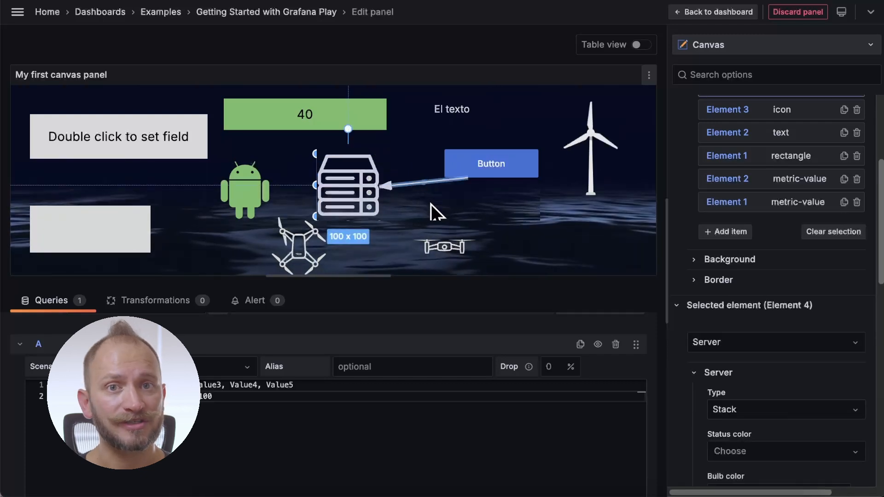
left_click(347, 183)
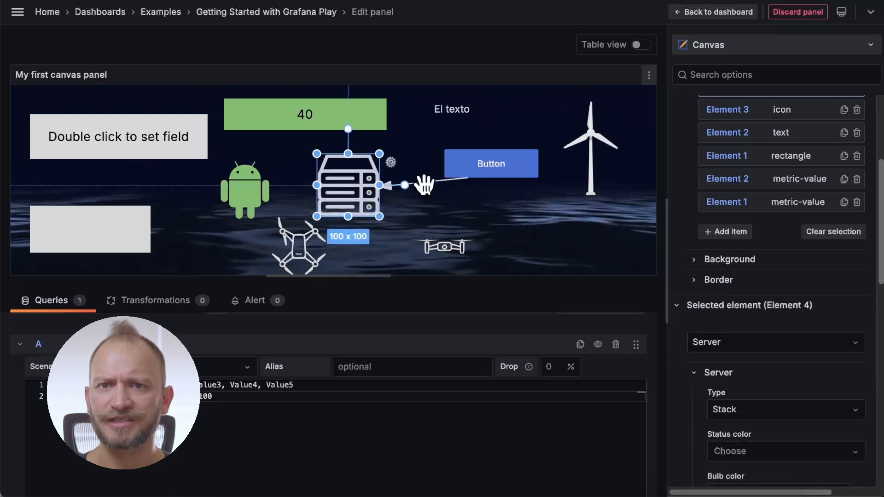
left_click(406, 186)
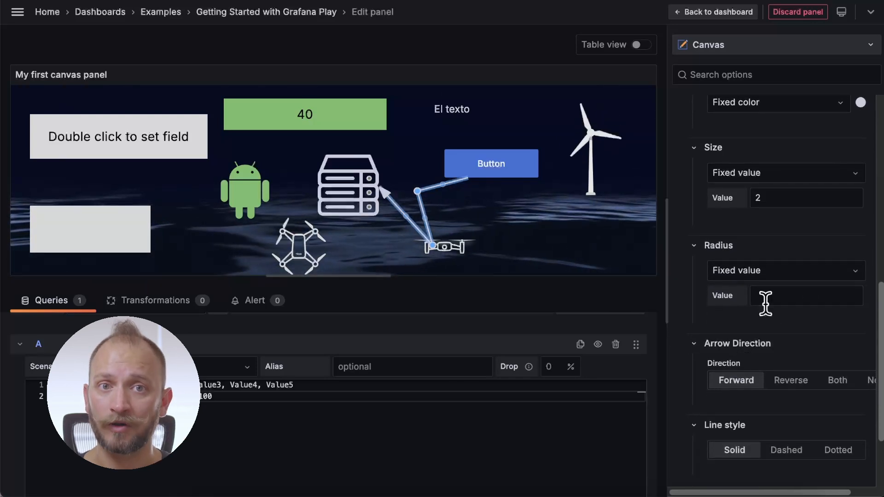
type("20")
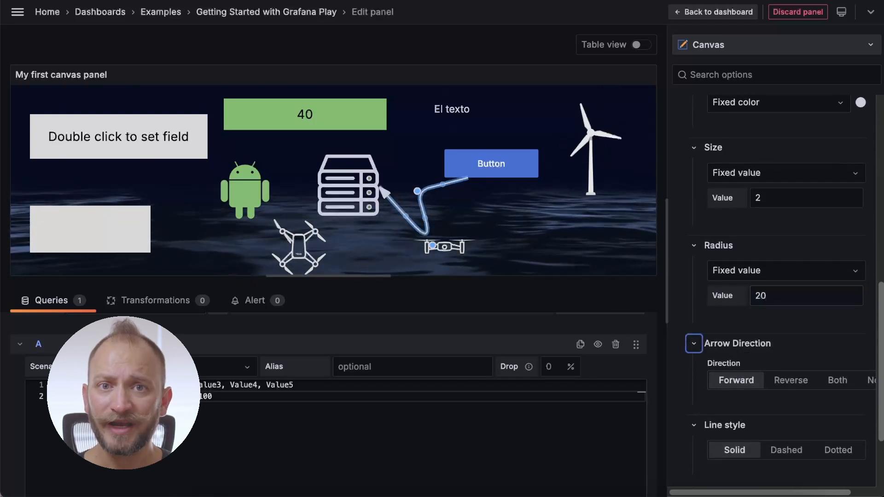
scroll("down", 3)
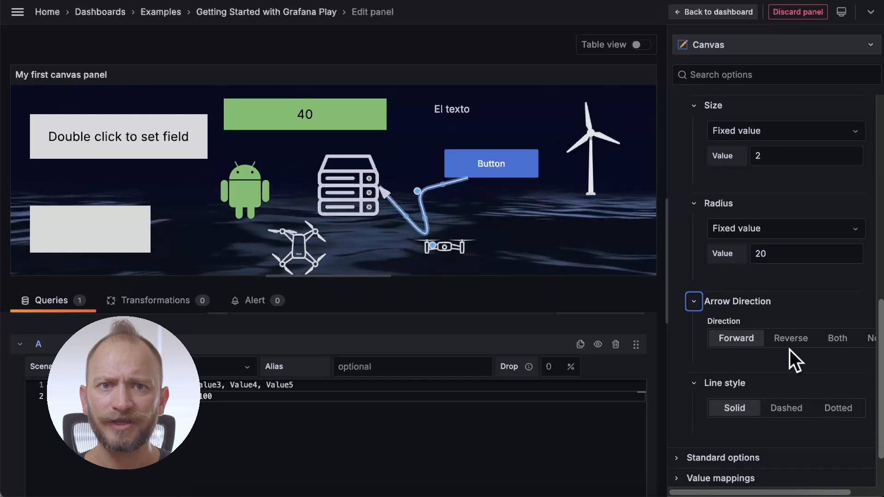
- Toggle the connector's arrow direction to None and back to Forward
left_click(790, 337)
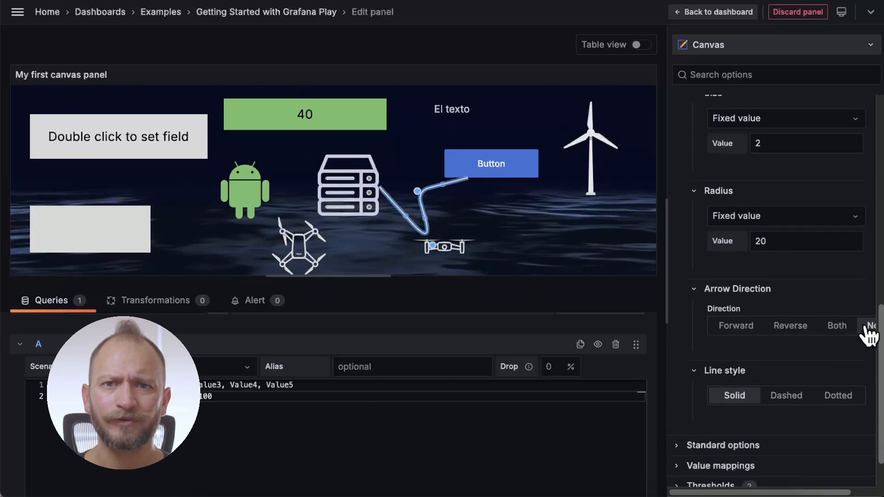
left_click(736, 325)
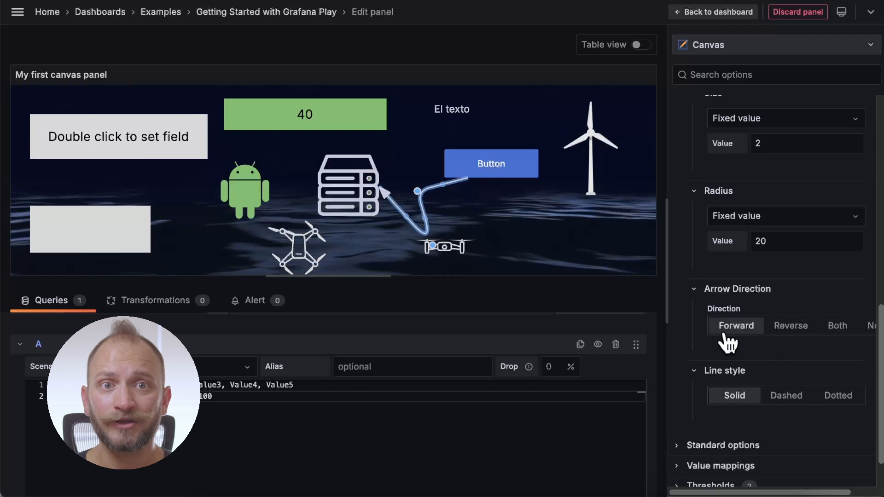
scroll("down", 3)
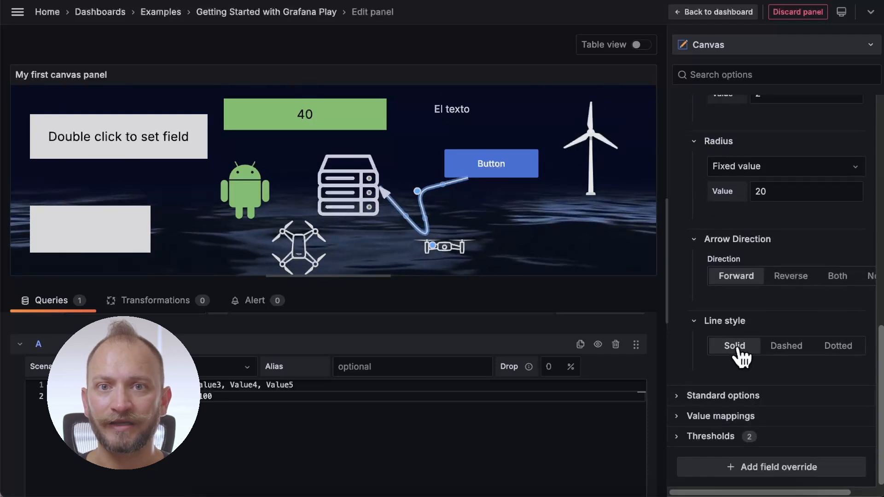
- Give the connector an animated dashed line style and return to the dashboard
left_click(786, 346)
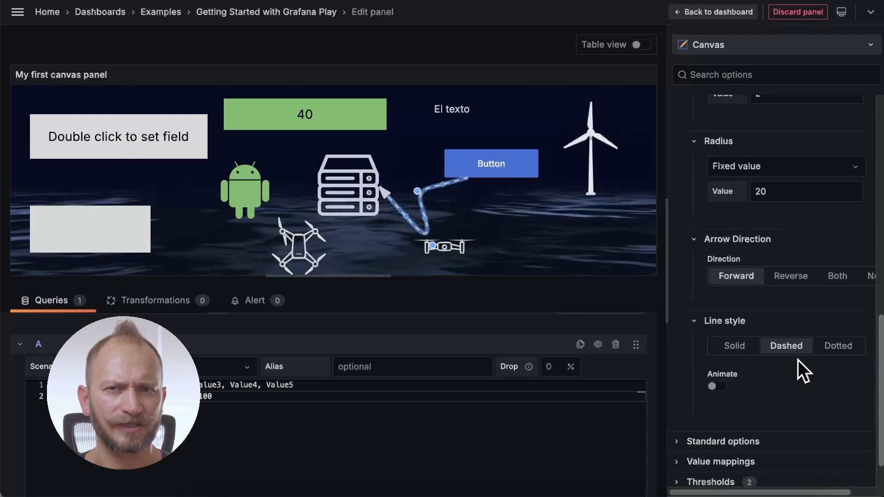
left_click(838, 346)
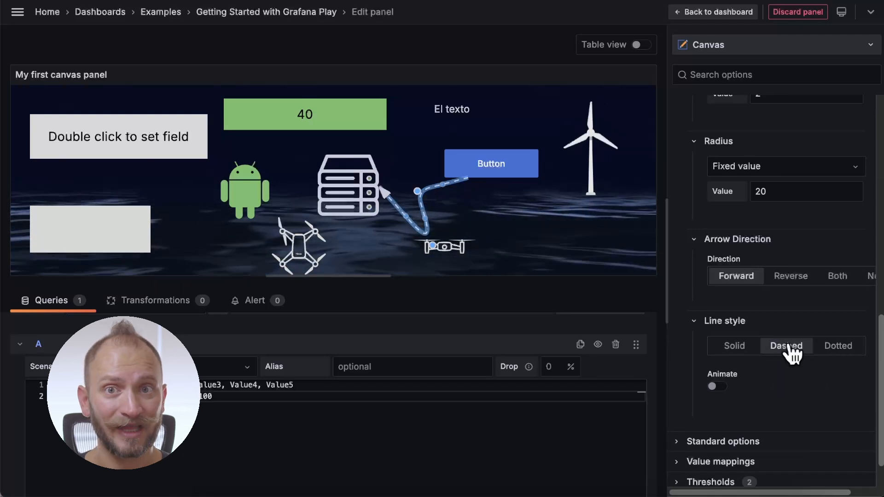
left_click(716, 386)
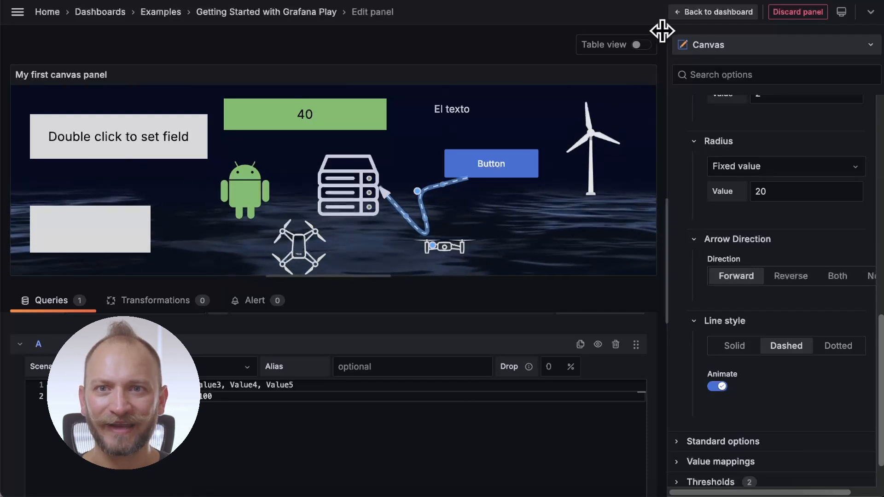
left_click(718, 12)
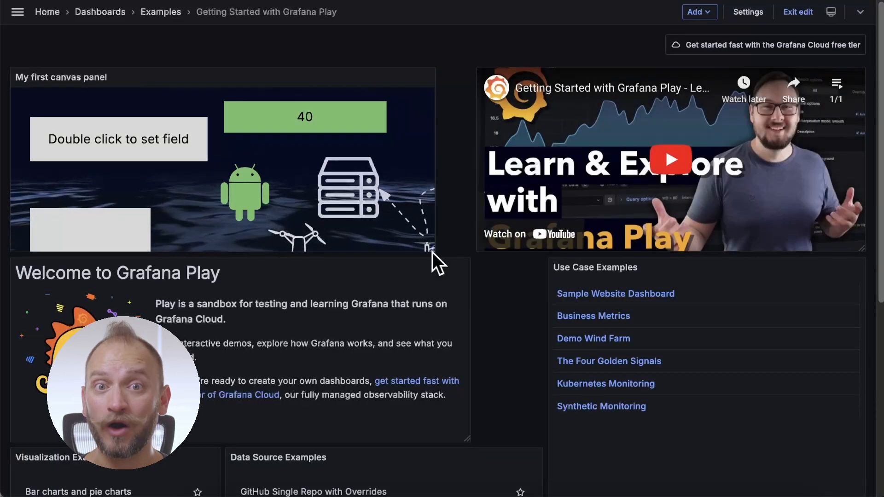